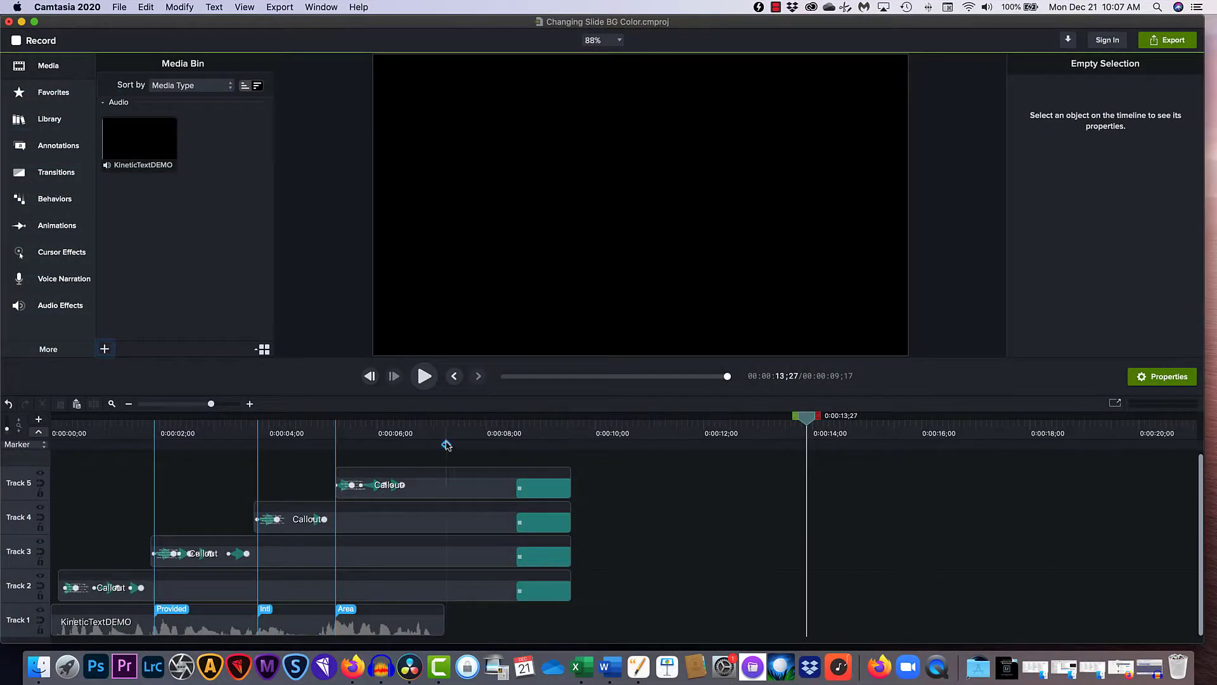
Park the playhead at 0:00:07;07, where the complete four-line COVID 19 Help title shows.
click(443, 433)
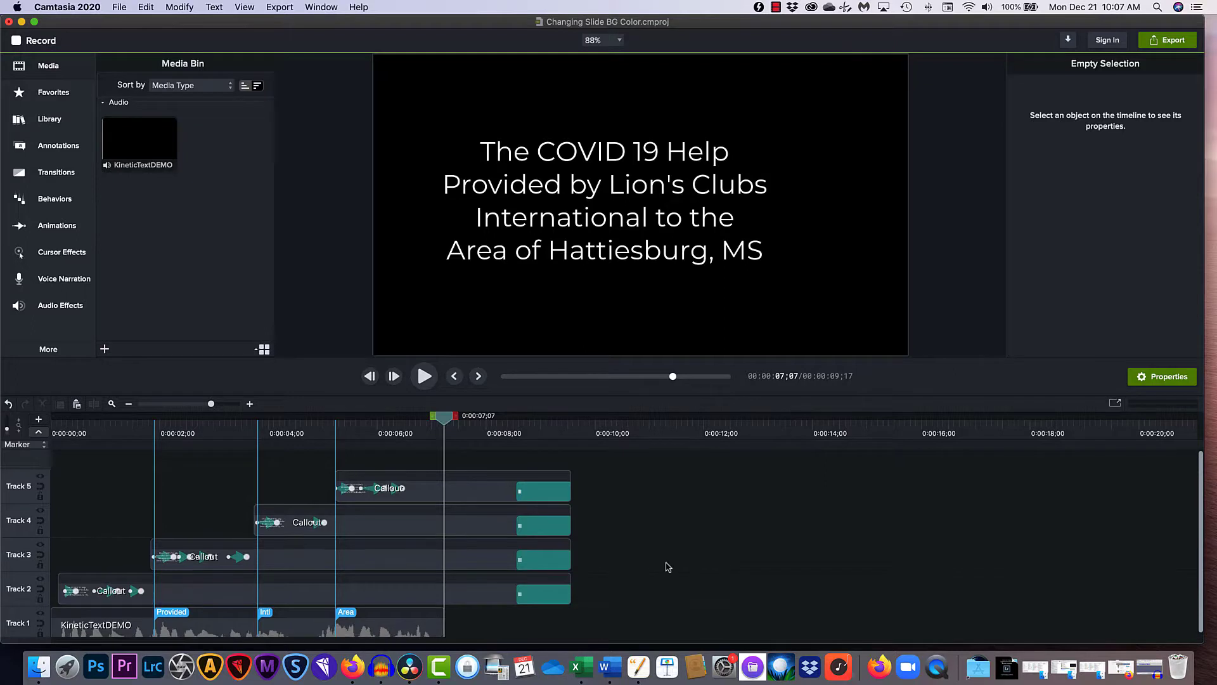
mouse_move(155, 198)
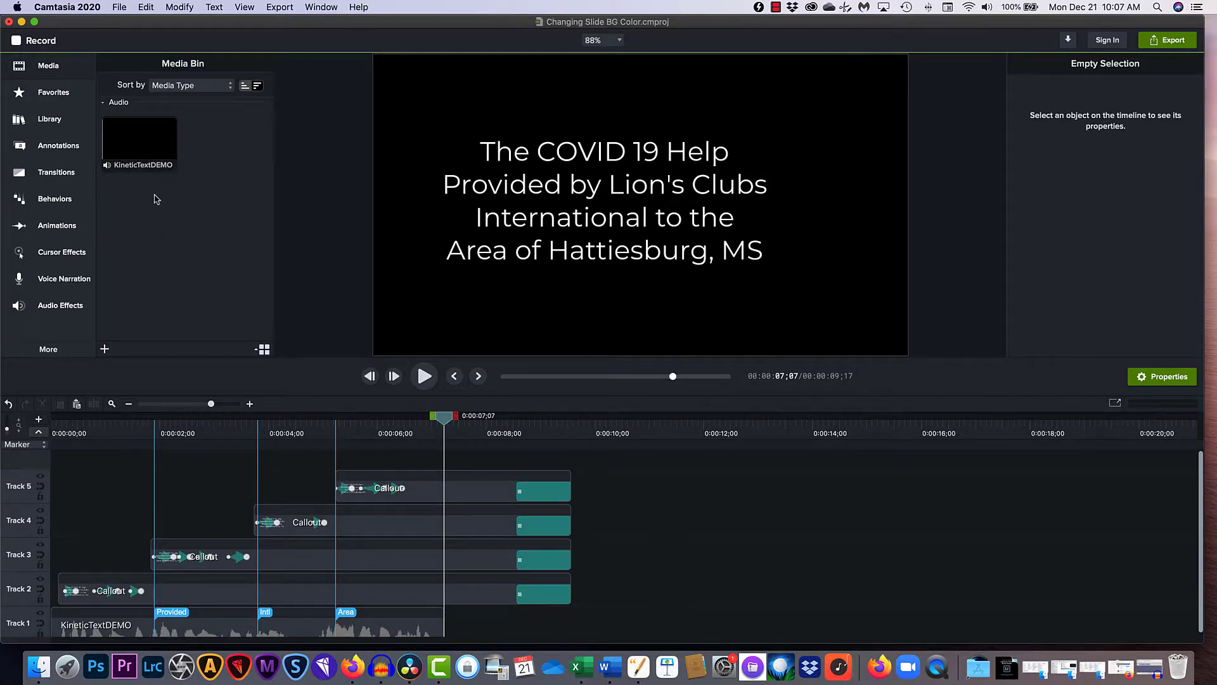
key(n)
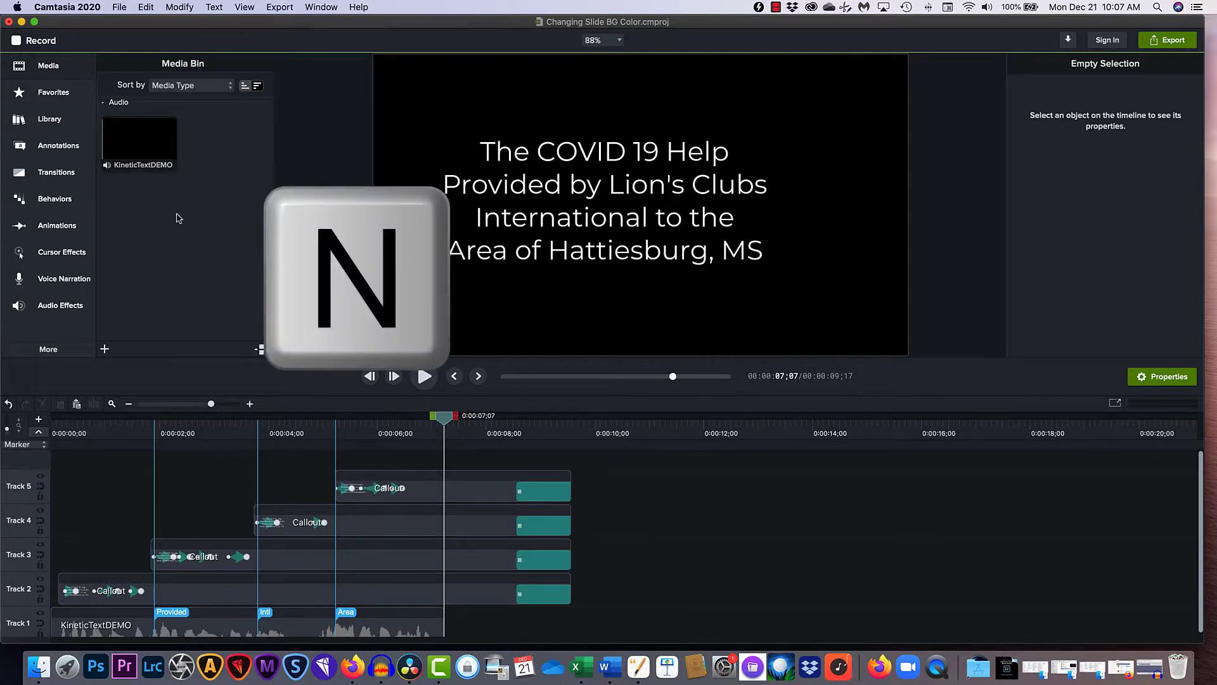
Add the white rectangle from Annotations > Shapes at the playhead on a new track.
click(57, 145)
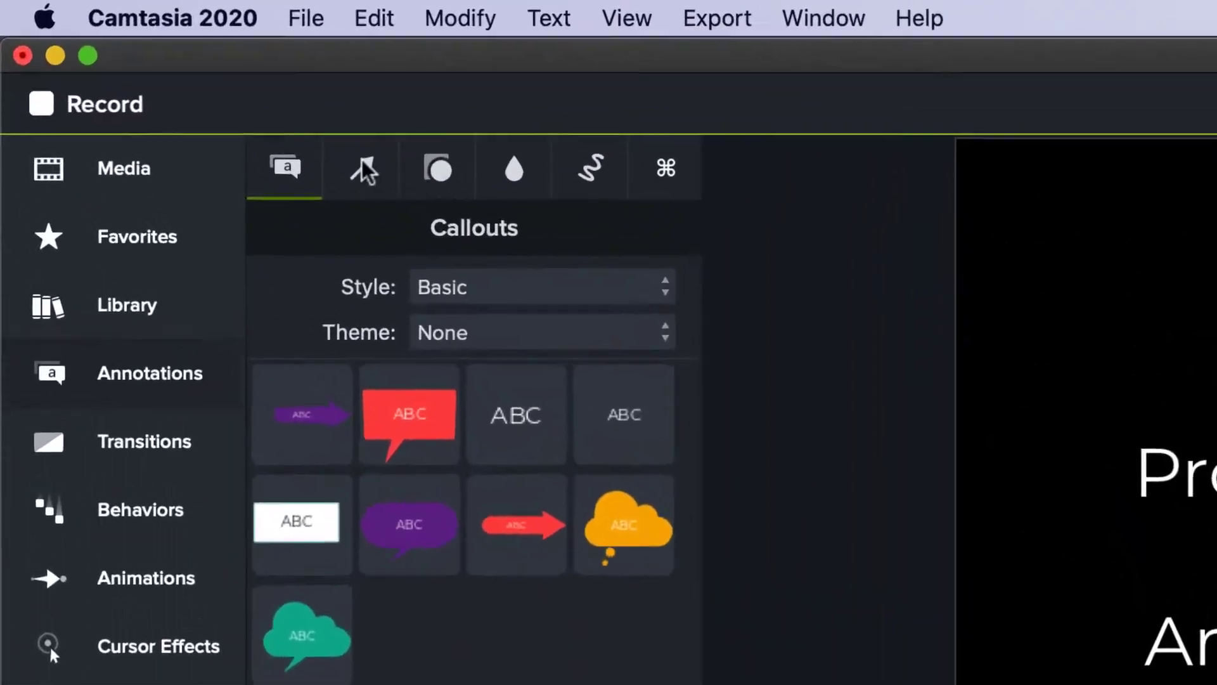
mouse_move(361, 178)
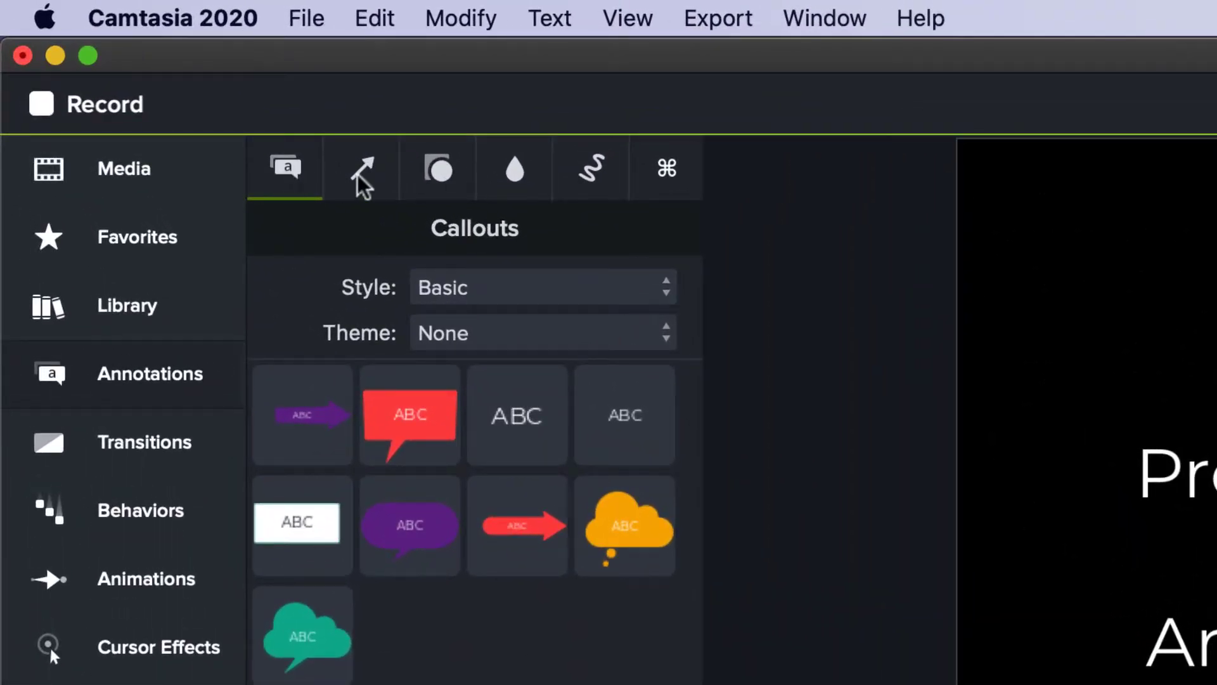
click(437, 168)
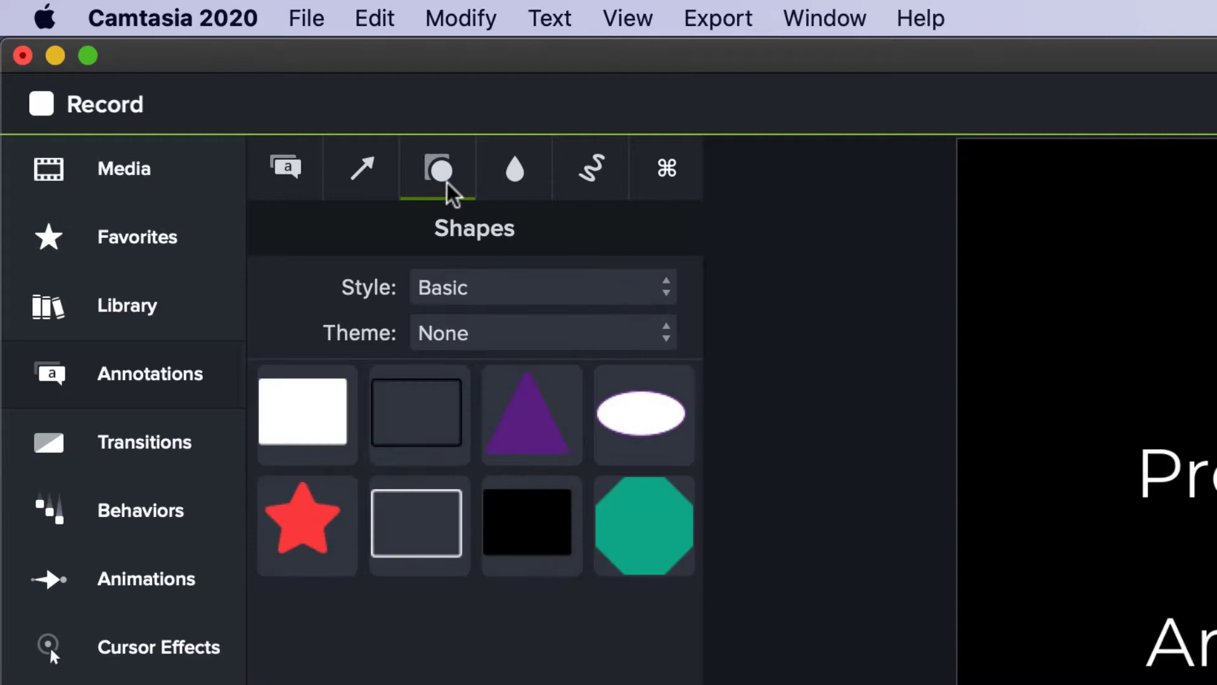
mouse_move(456, 601)
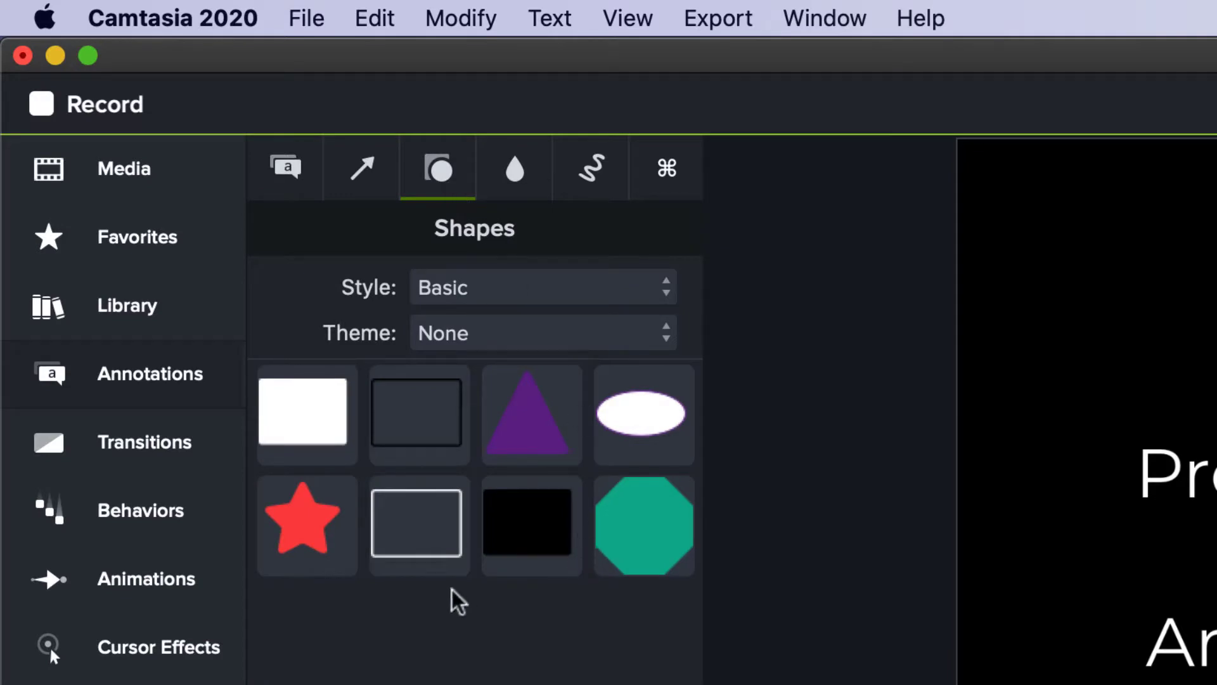
mouse_move(303, 408)
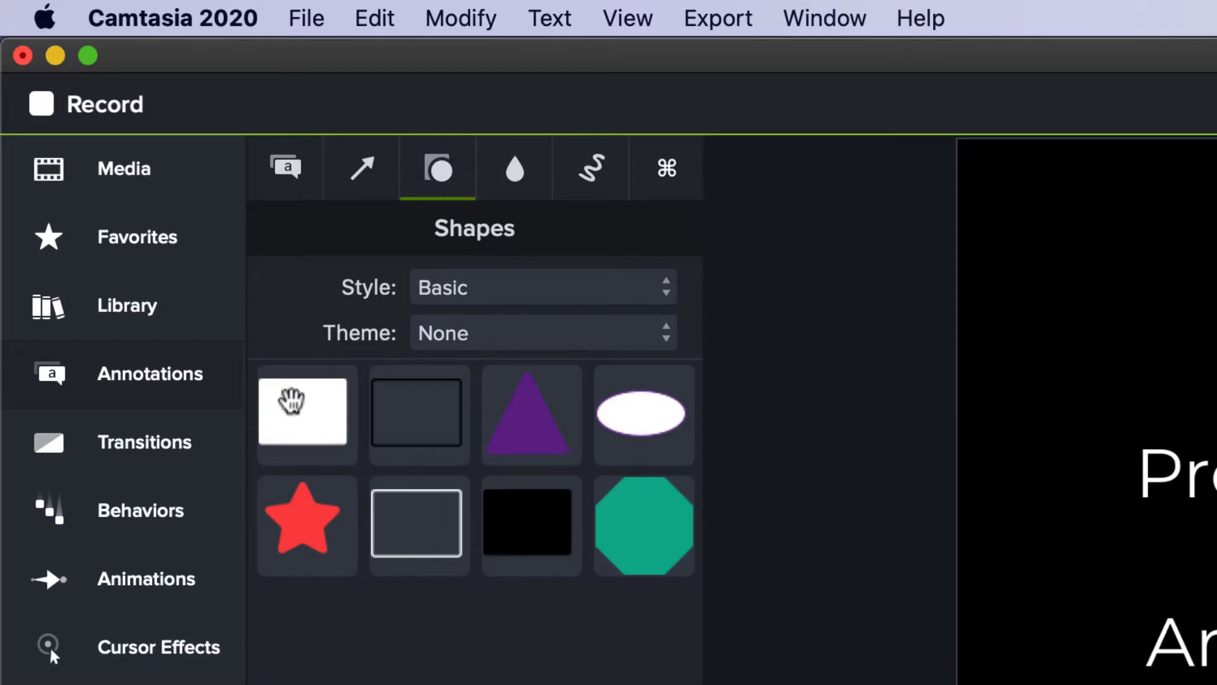
right_click(303, 411)
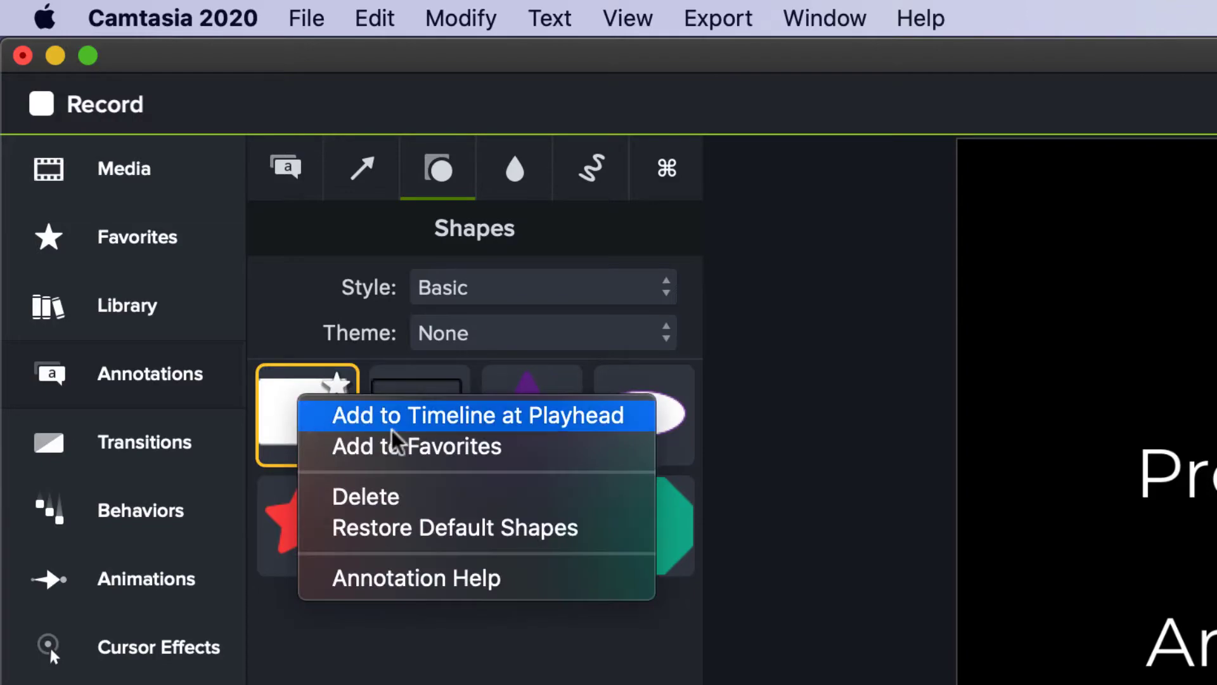
click(477, 415)
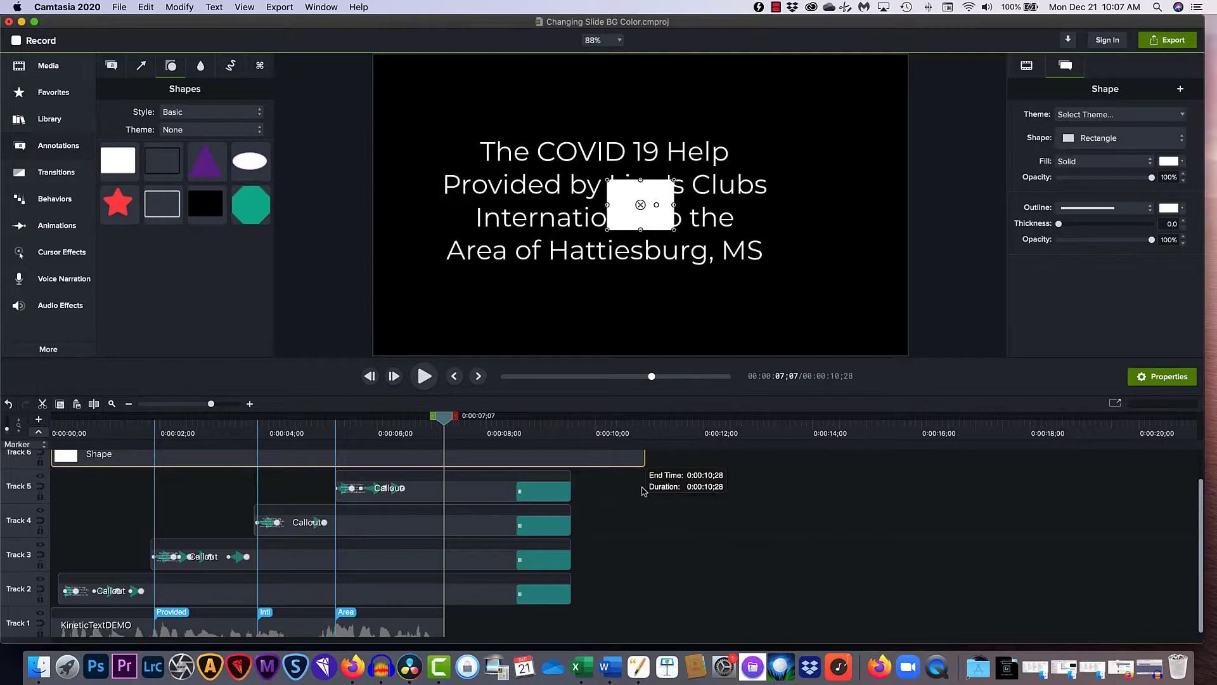
Scale the rectangle to fit the canvas and stretch it to the frame's right edge.
right_click(640, 204)
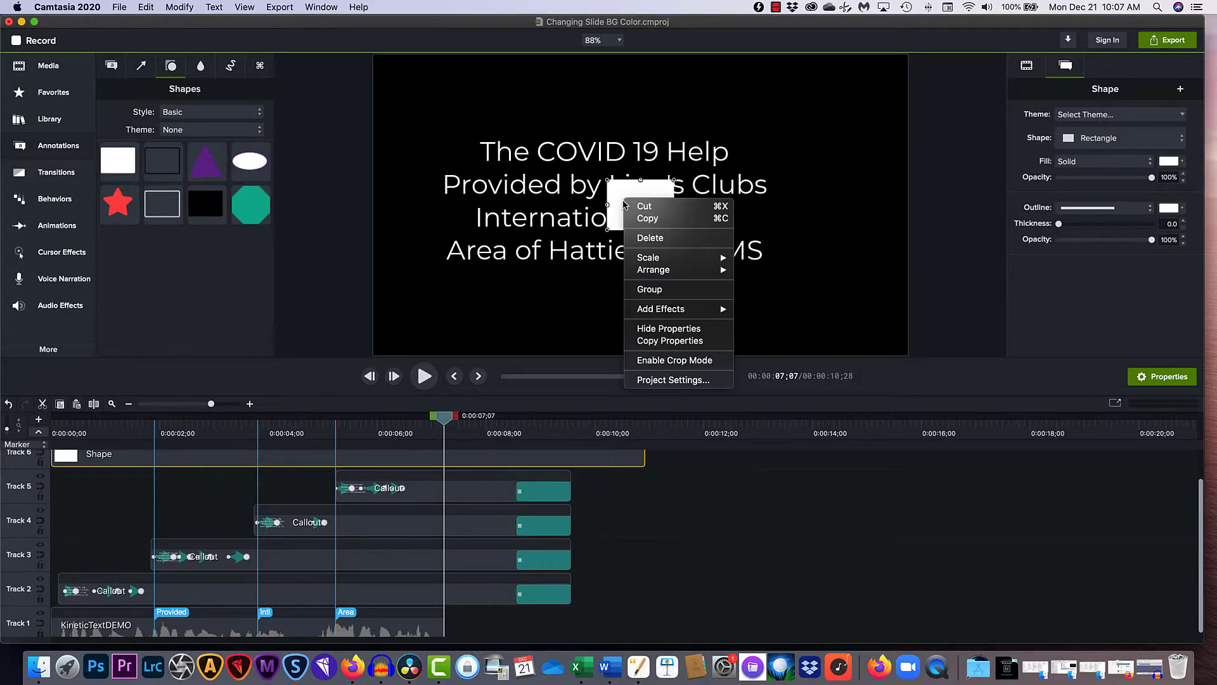
mouse_move(674, 360)
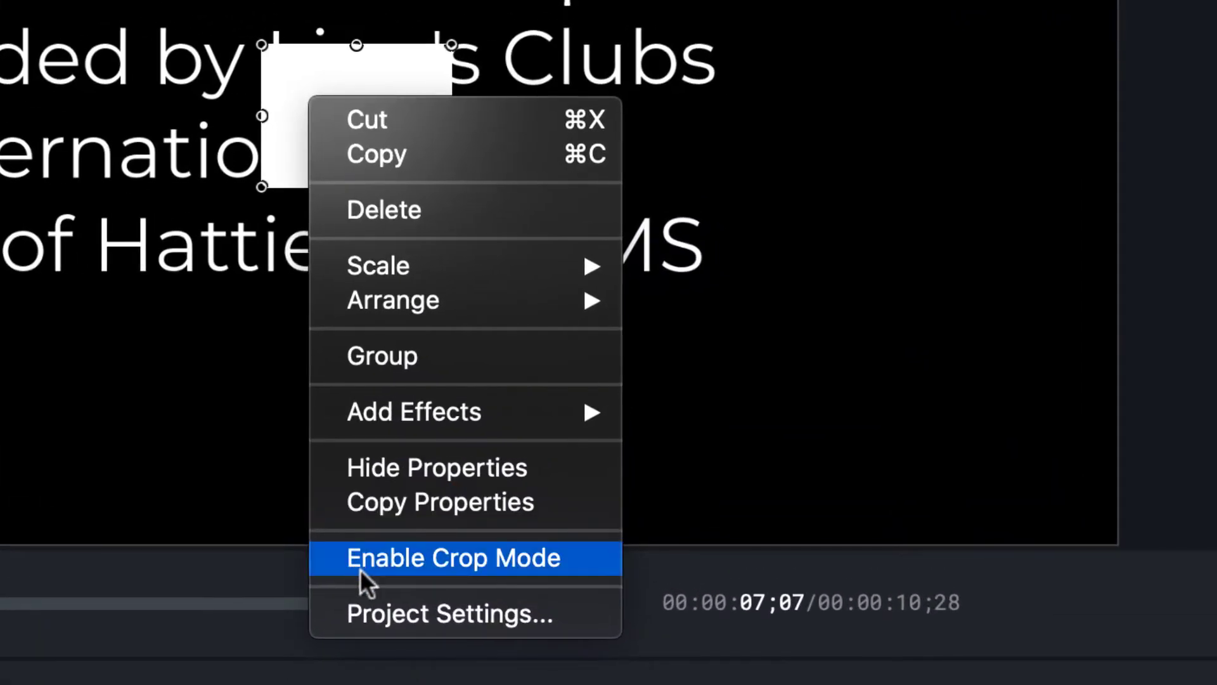
mouse_move(376, 266)
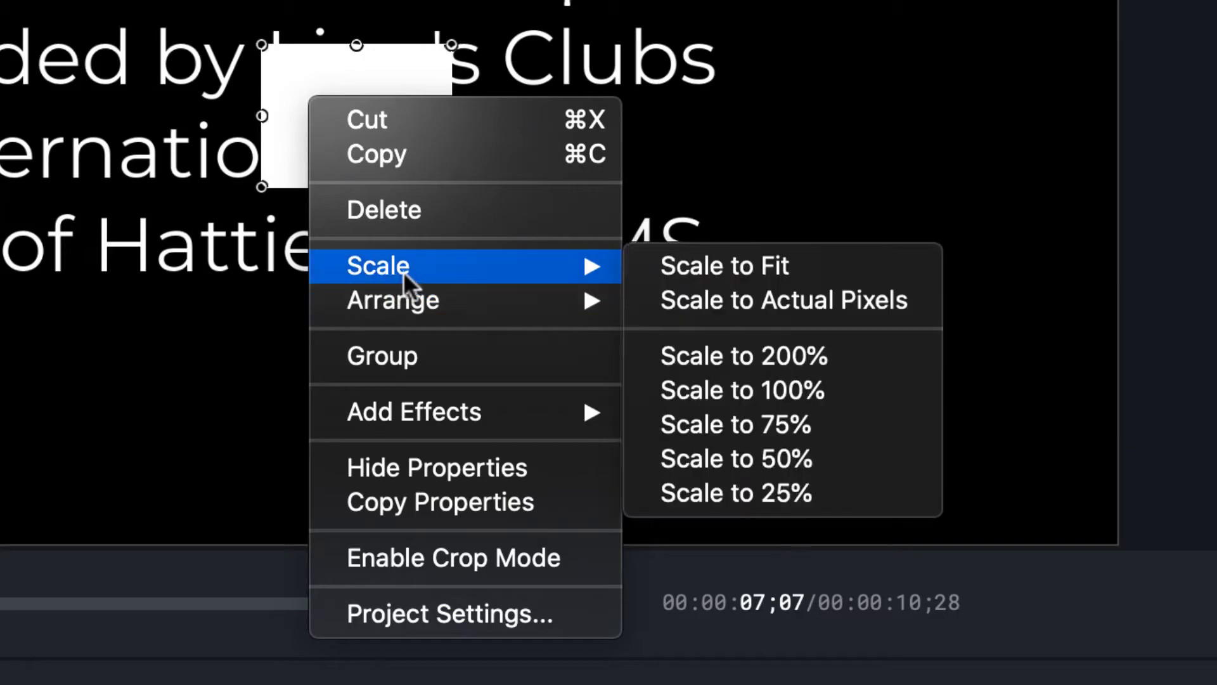
click(722, 265)
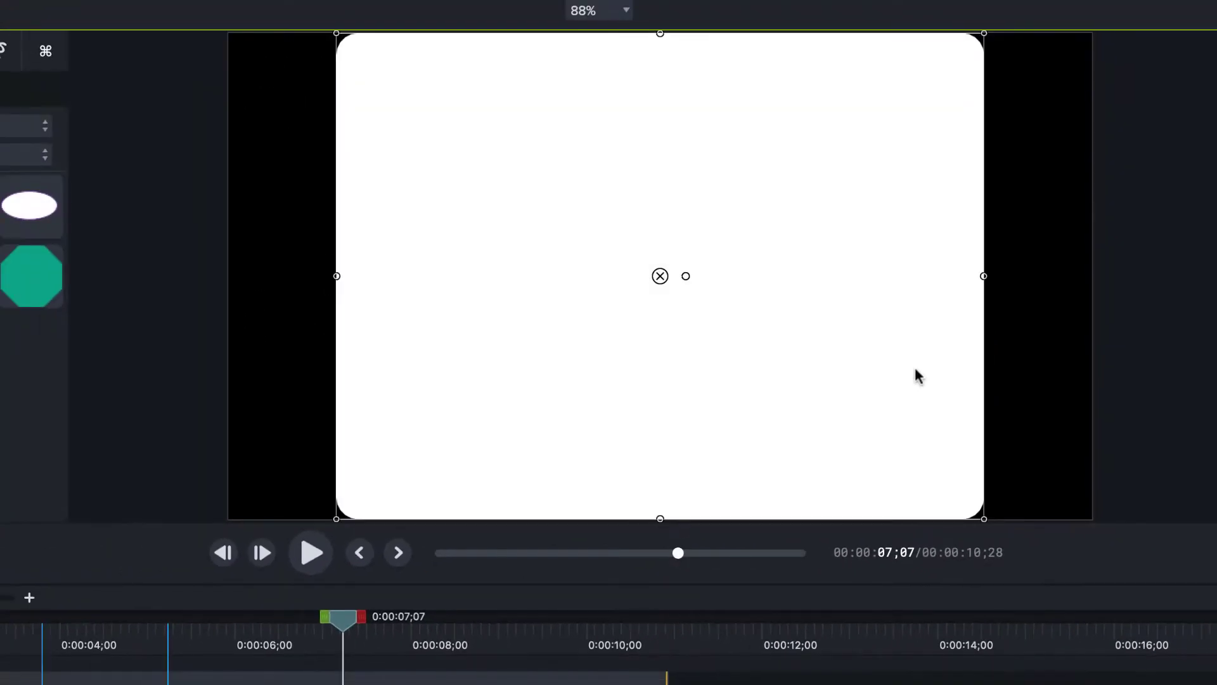
mouse_move(1021, 291)
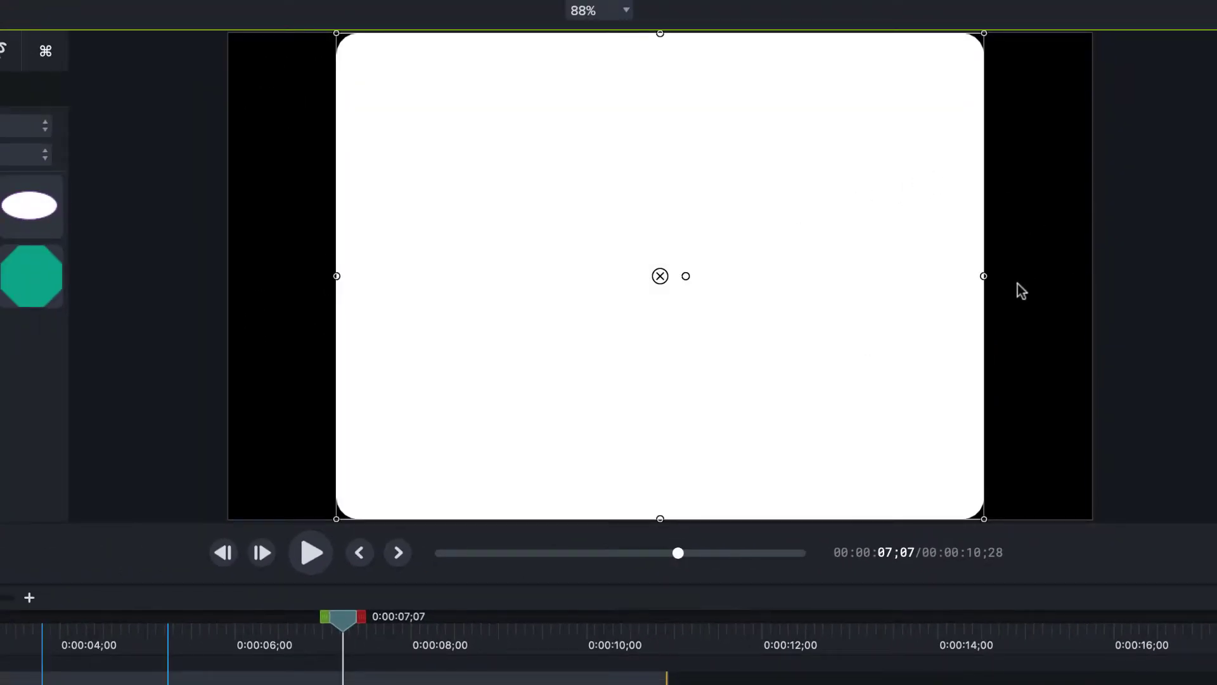
mouse_move(813, 325)
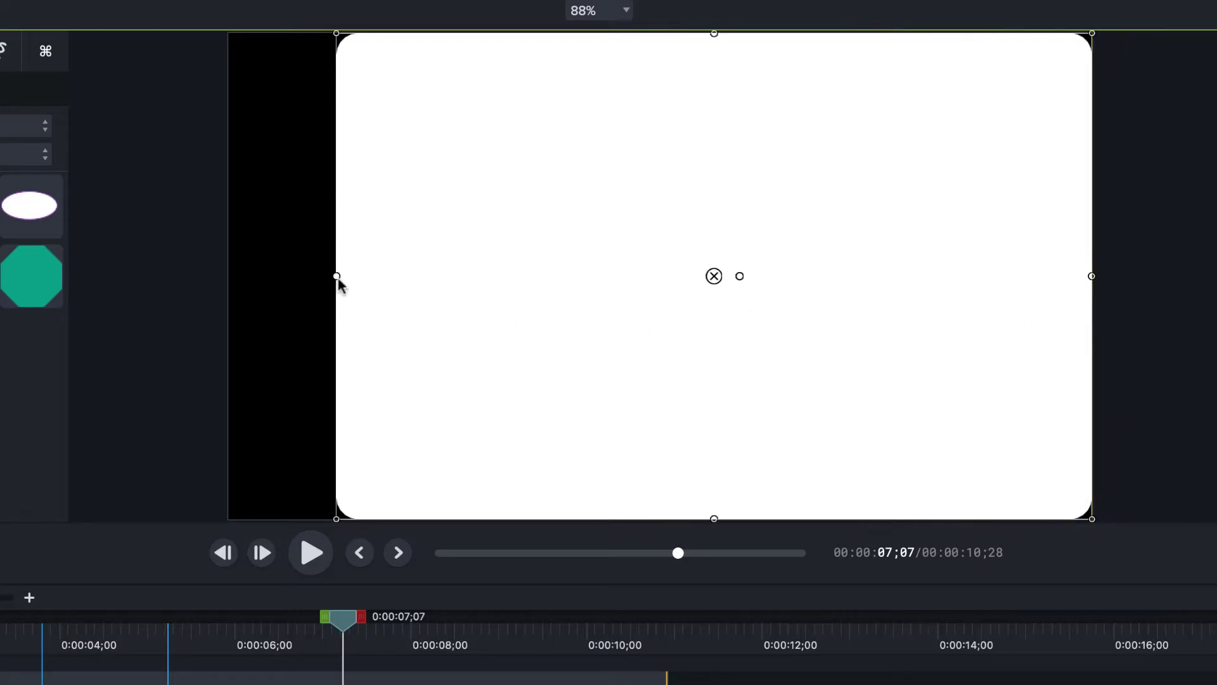
drag(335, 277, 260, 277)
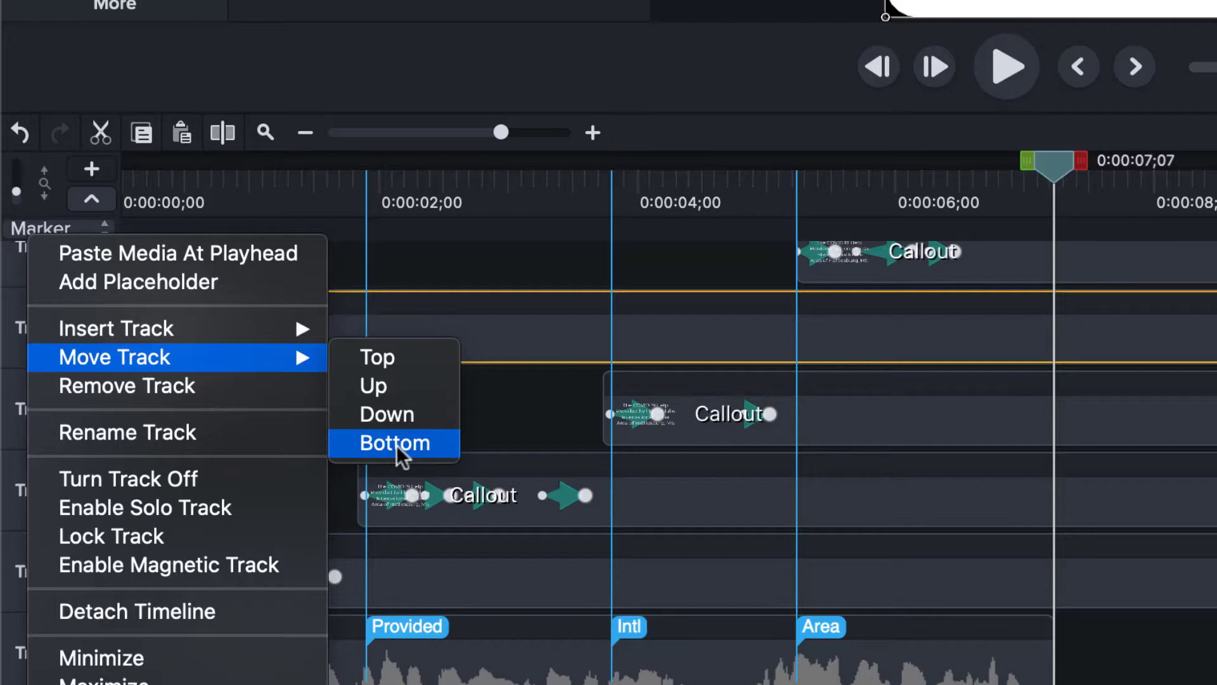
Move the Shape track below the KineticTextDEMO audio and callout tracks.
click(394, 442)
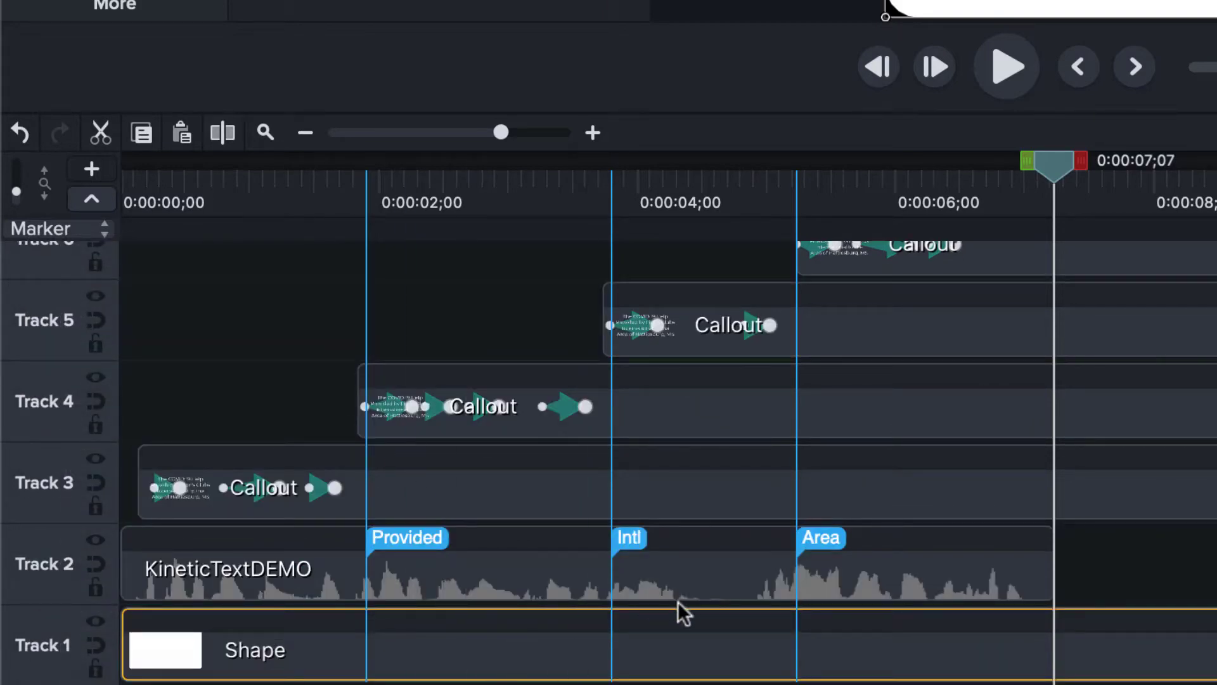
mouse_move(745, 656)
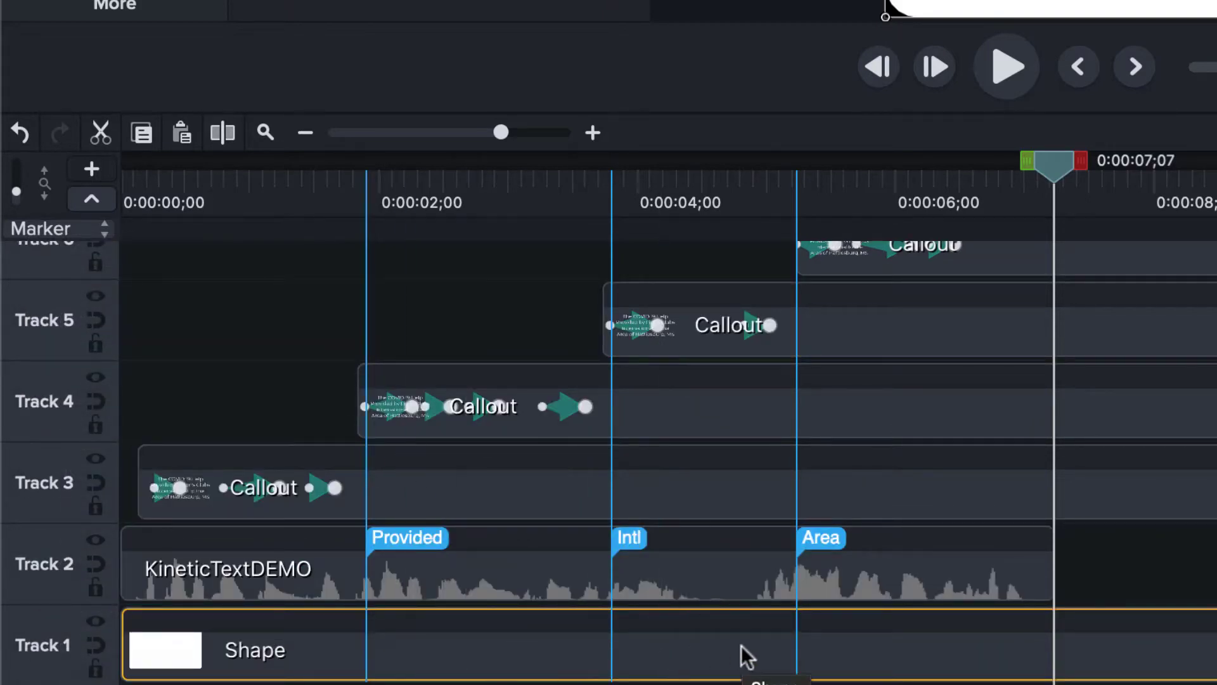
mouse_move(819, 669)
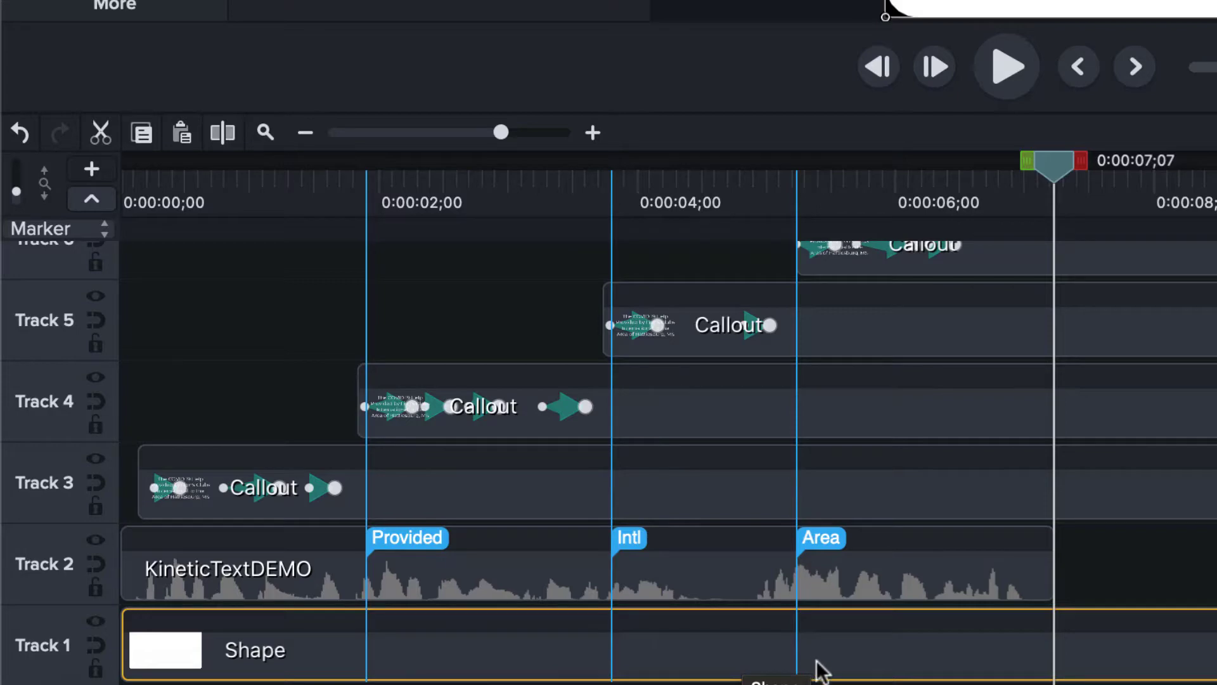
mouse_move(929, 258)
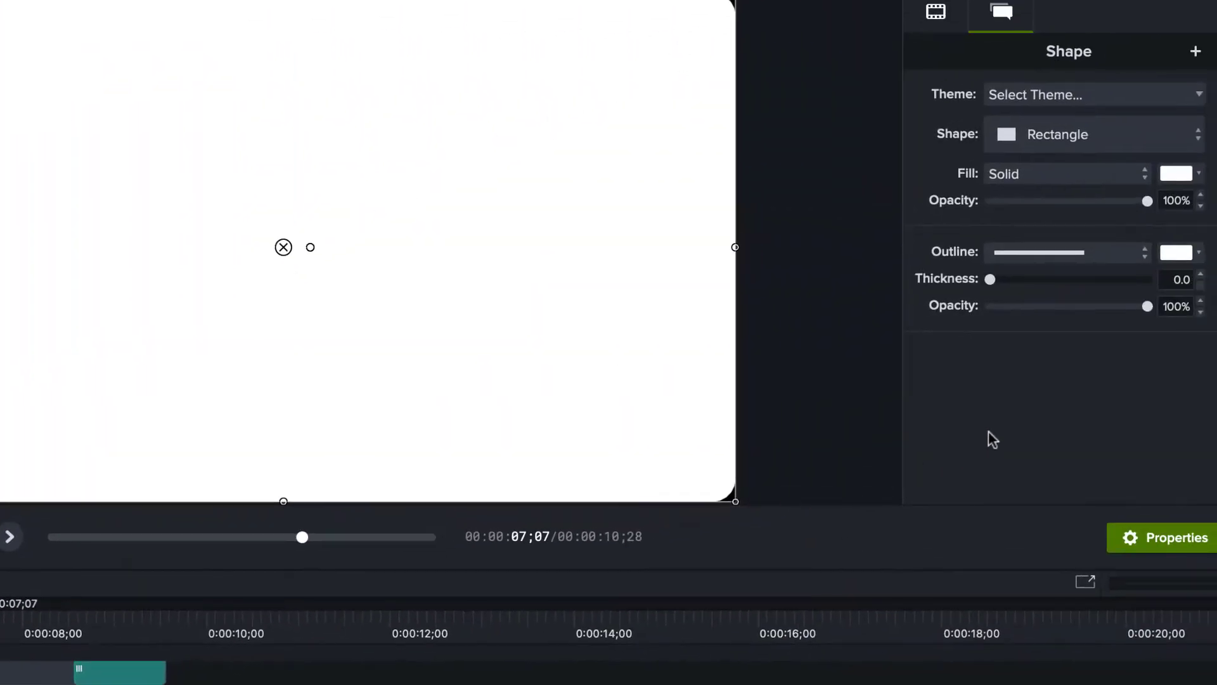
mouse_move(931, 20)
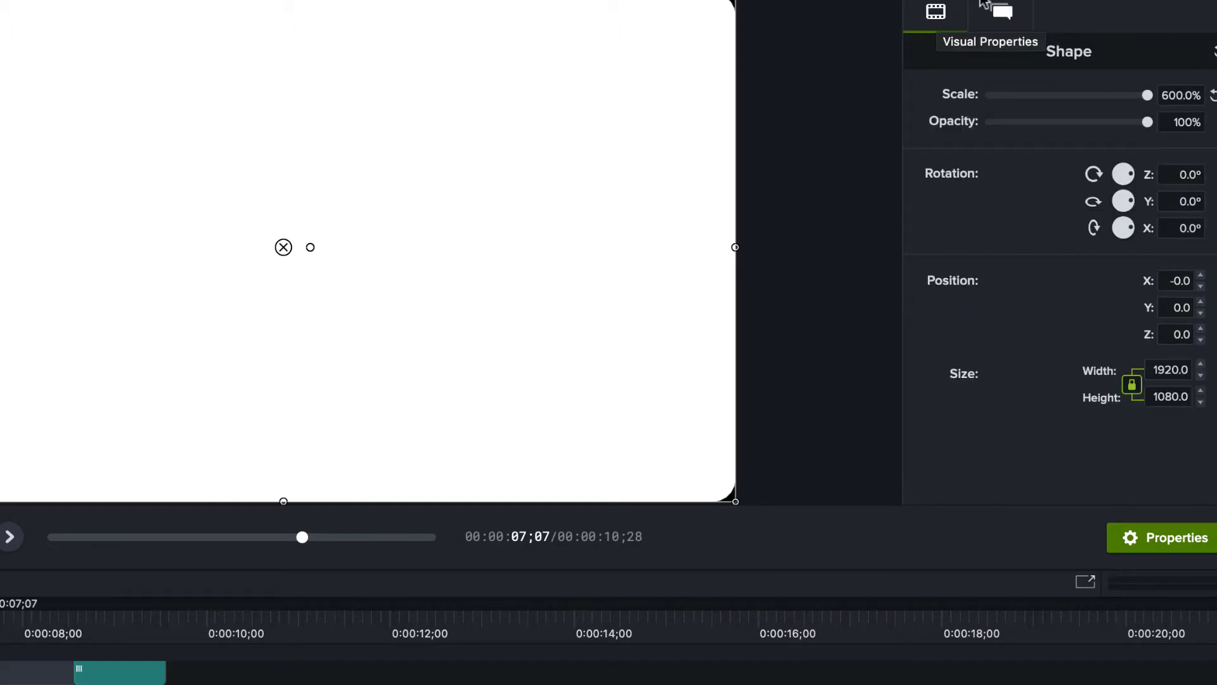
Change the background rectangle's fill color from white to blue.
click(1000, 13)
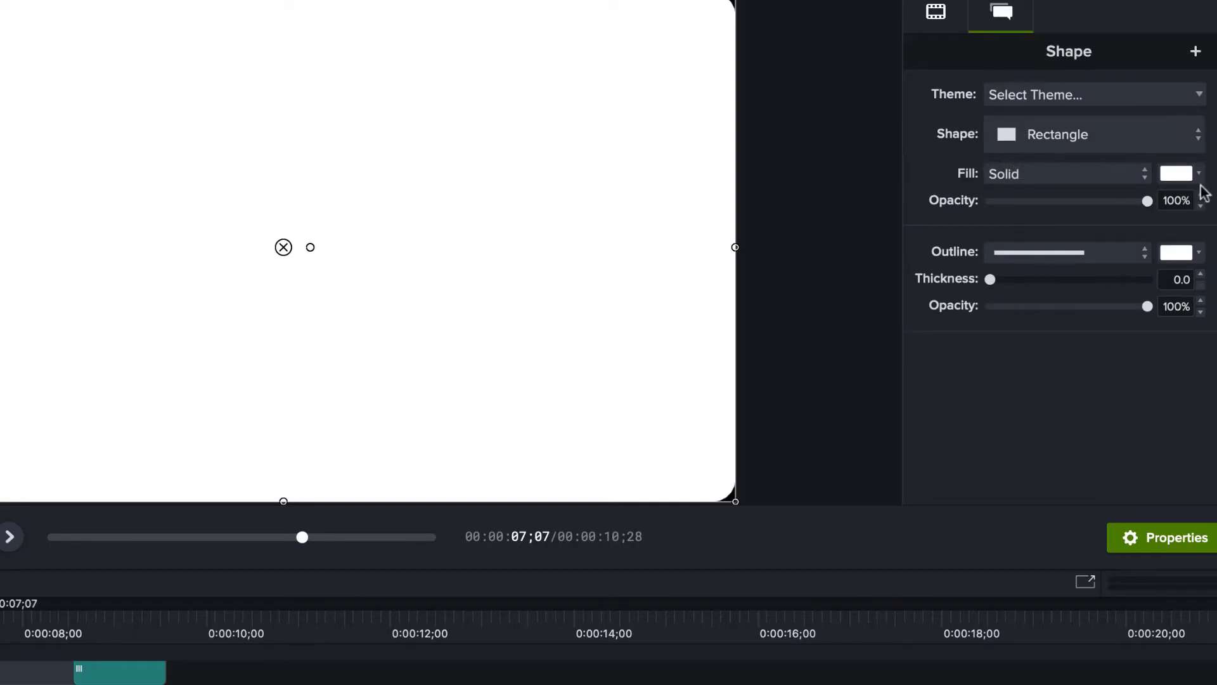
click(1176, 173)
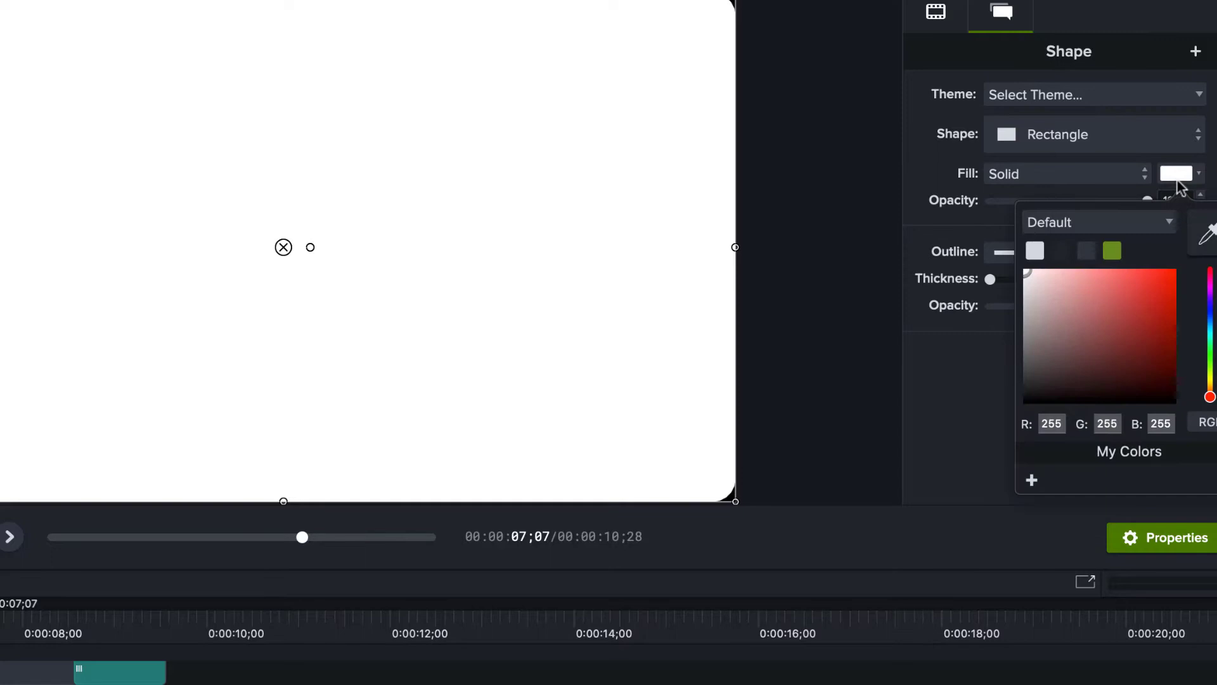
mouse_move(1156, 291)
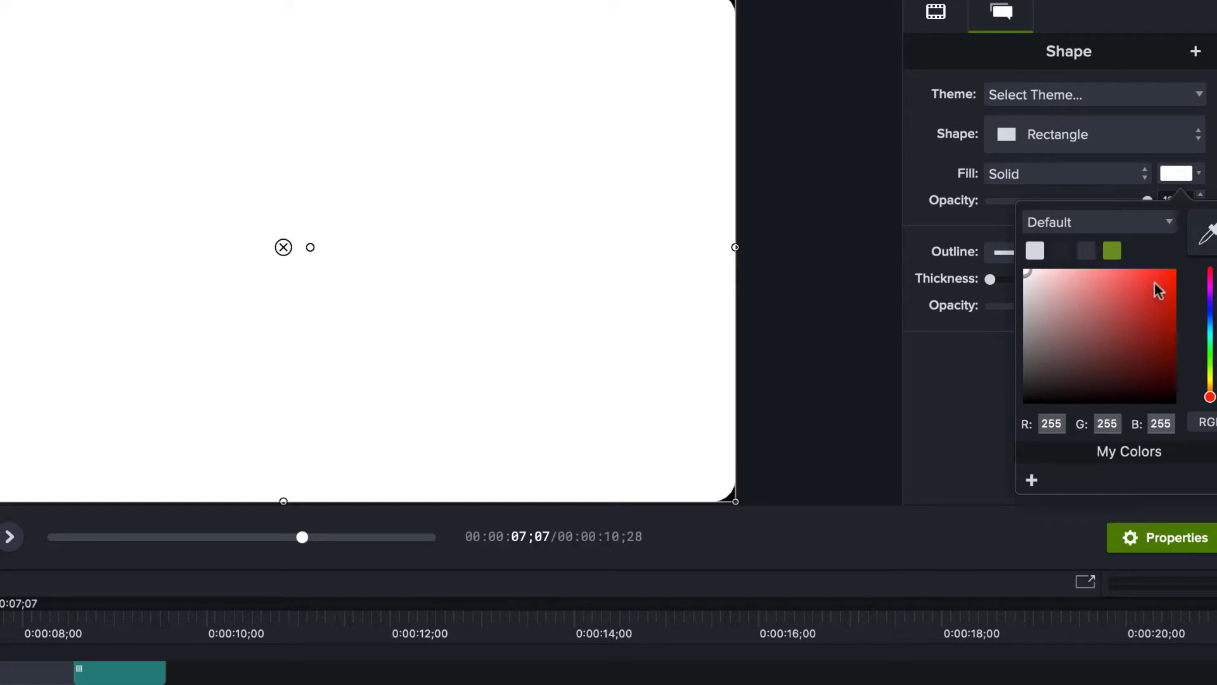
click(1170, 278)
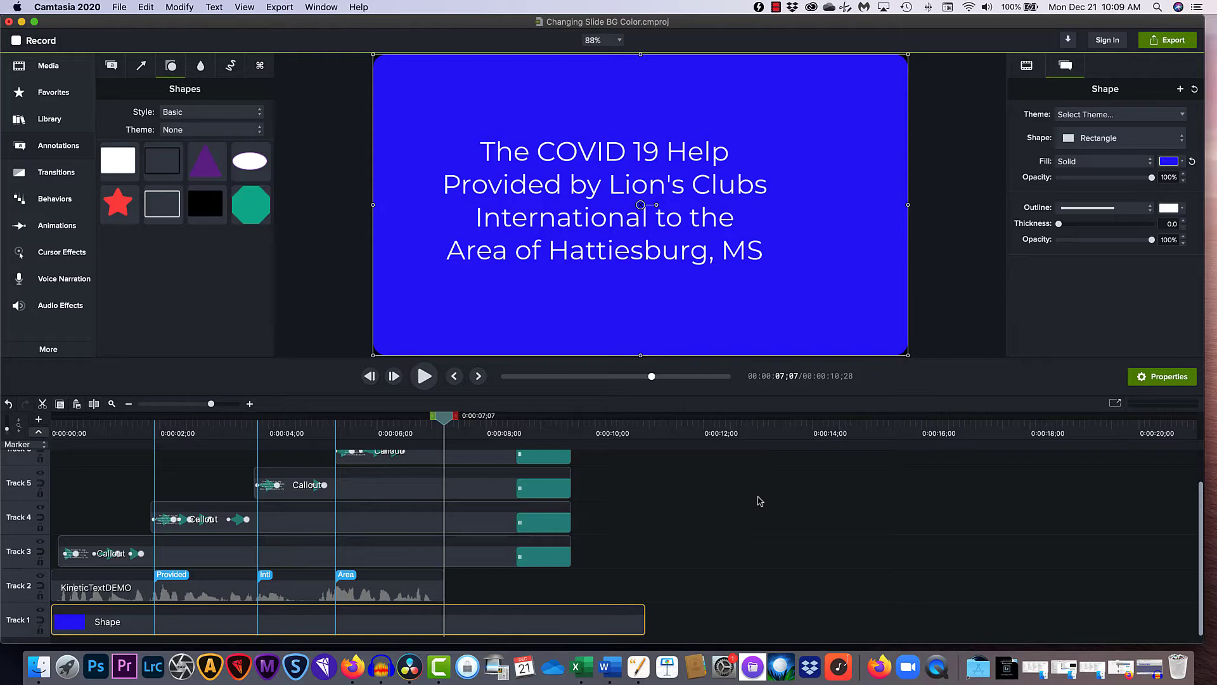
mouse_move(782, 303)
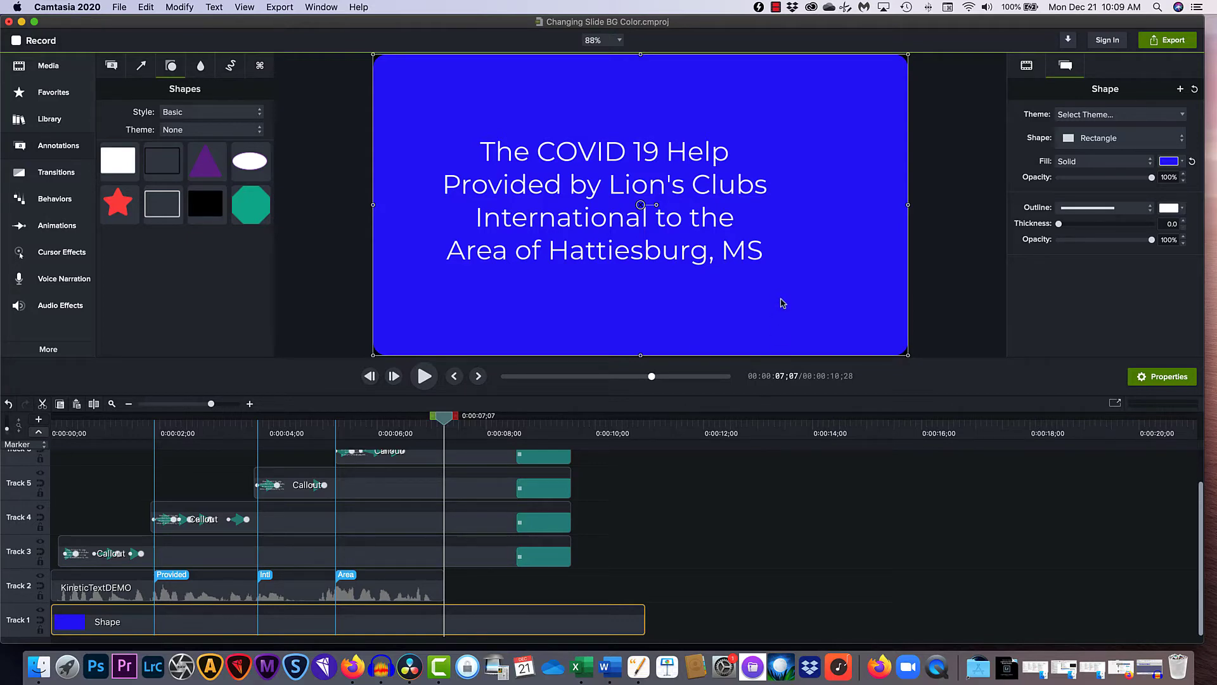
Import TitleSlide.png from the COVID-19 Grant folder into the project.
click(48, 65)
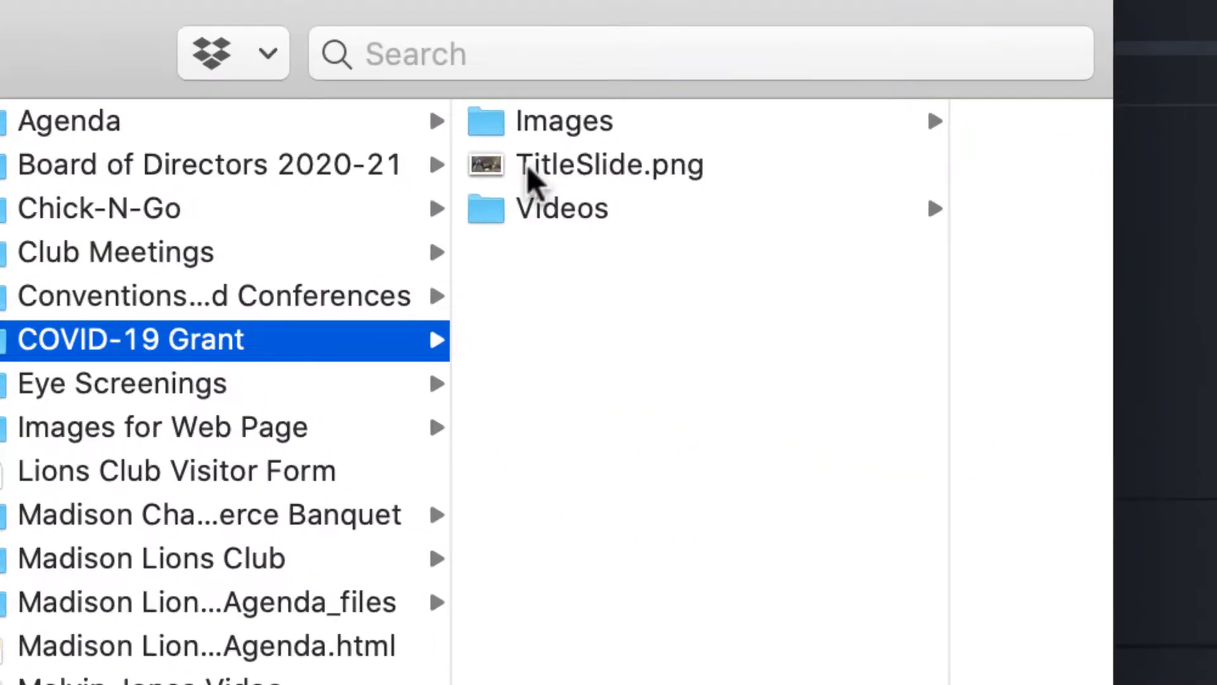
click(609, 164)
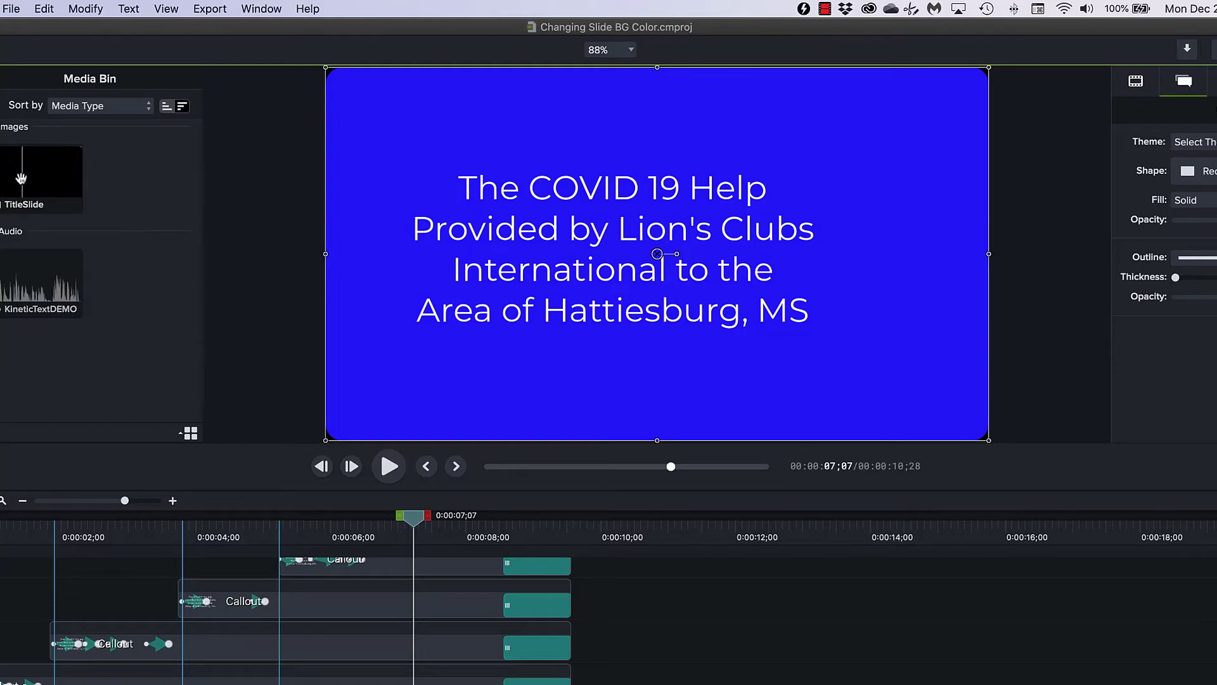
Place the TitleSlide image on the timeline at the playhead on its own track.
double_click(42, 171)
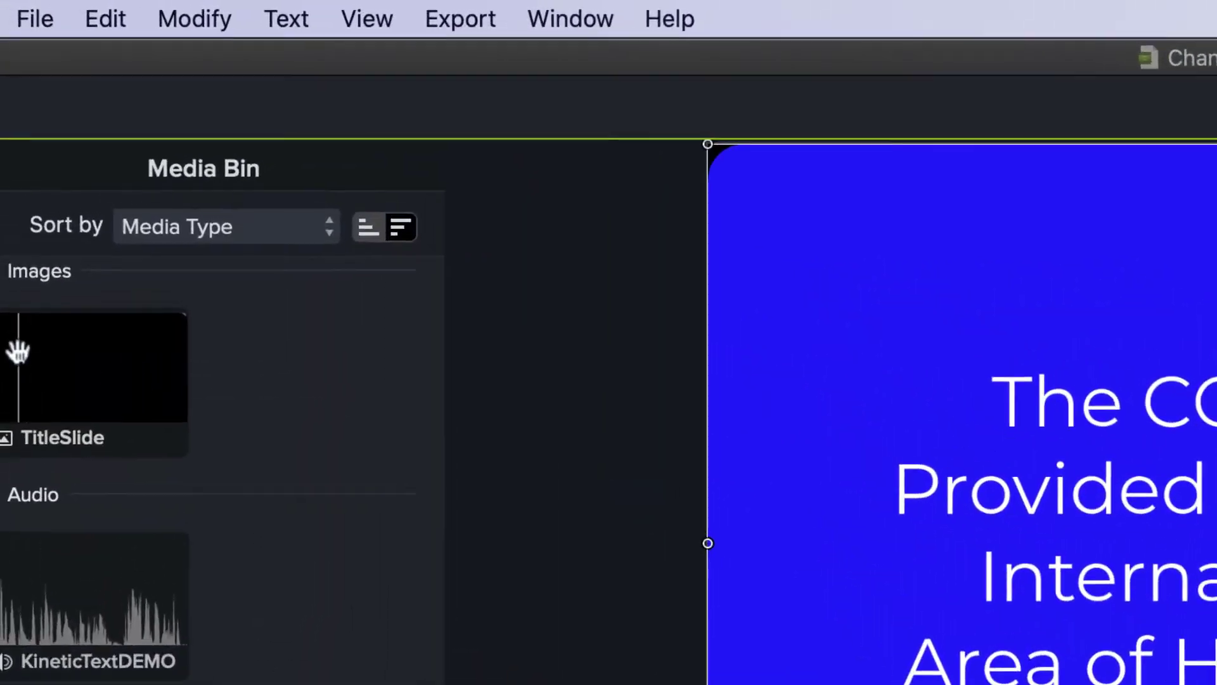
right_click(94, 365)
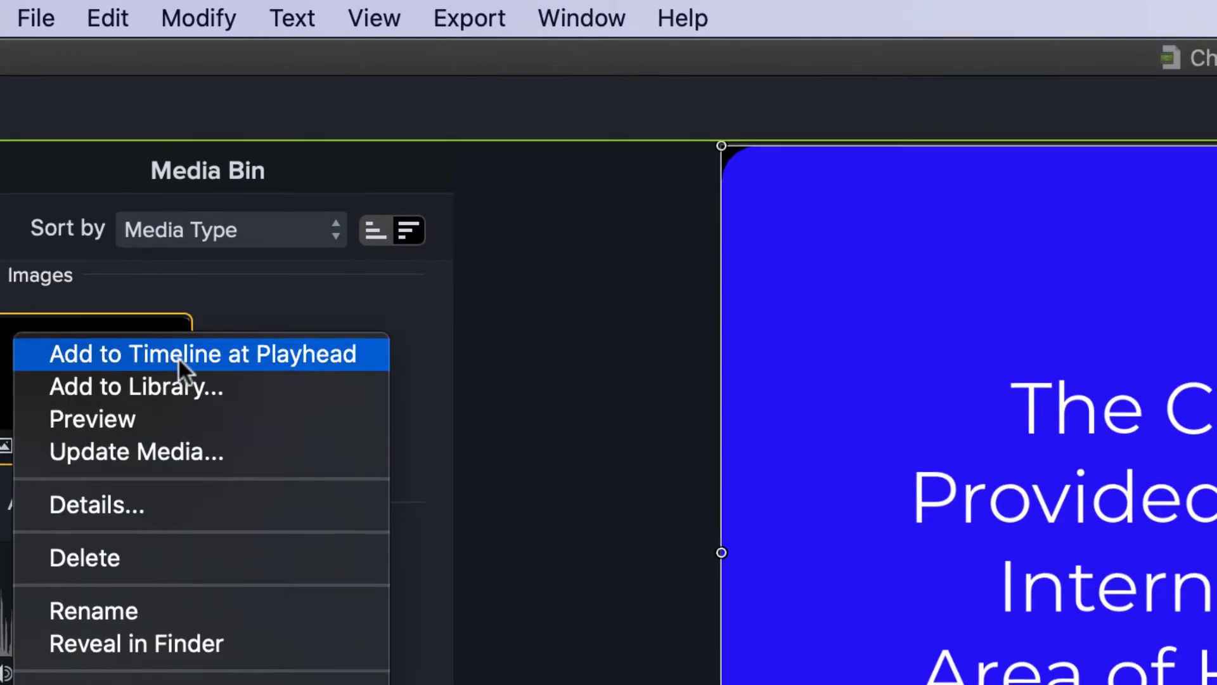
click(203, 354)
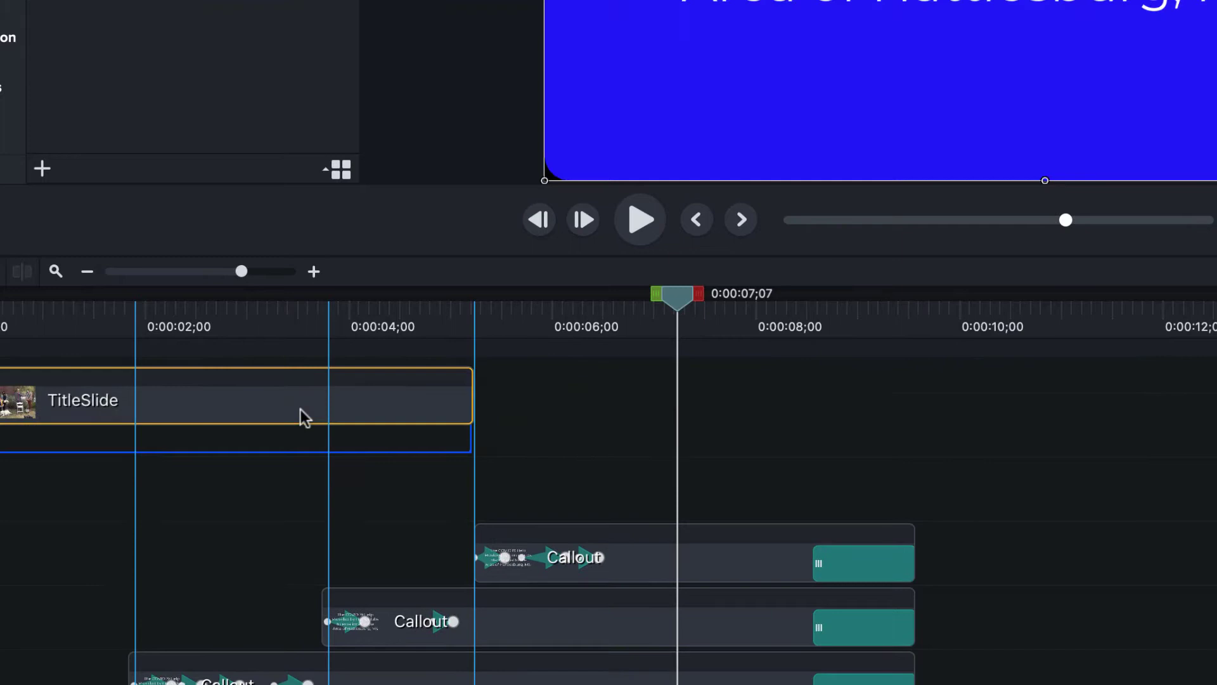
scroll(down, 3)
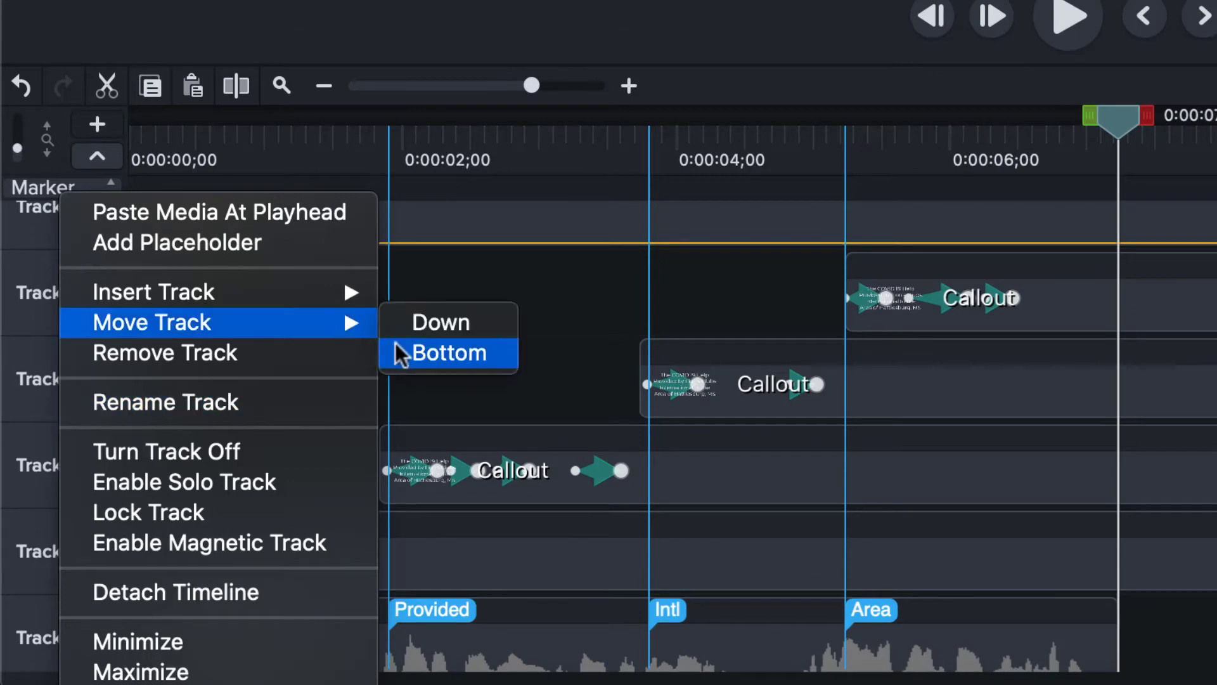
Reorder the TitleSlide track to sit directly above the blue Shape track.
click(449, 352)
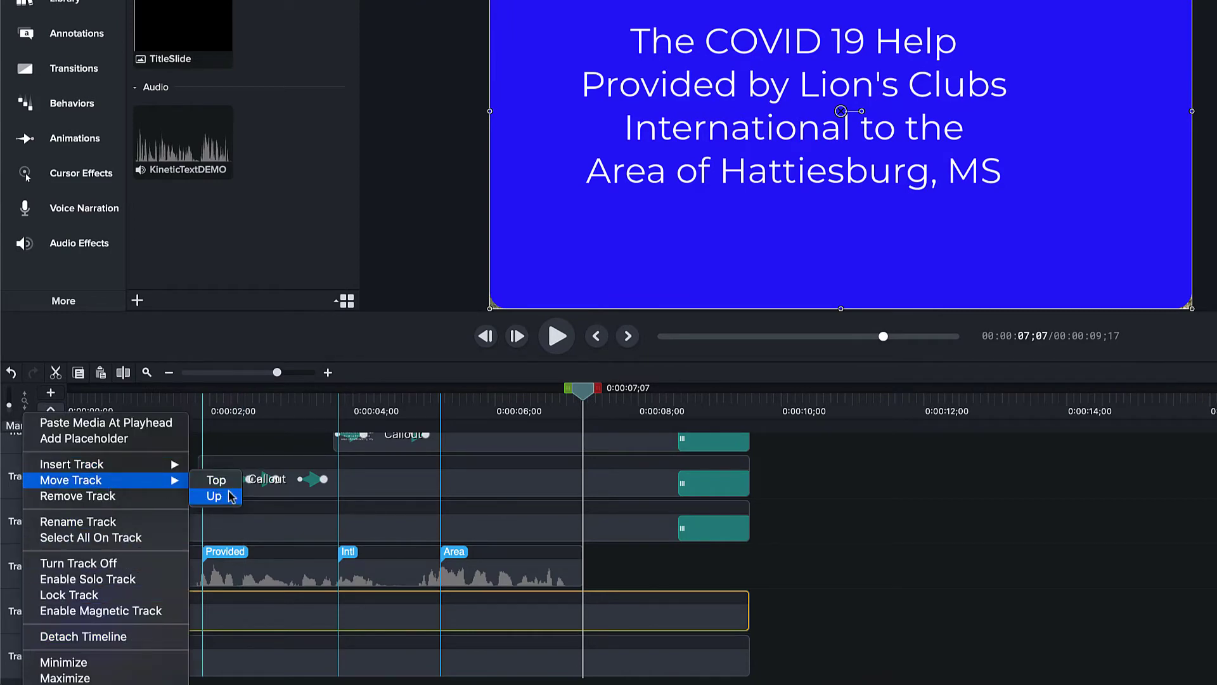
click(214, 496)
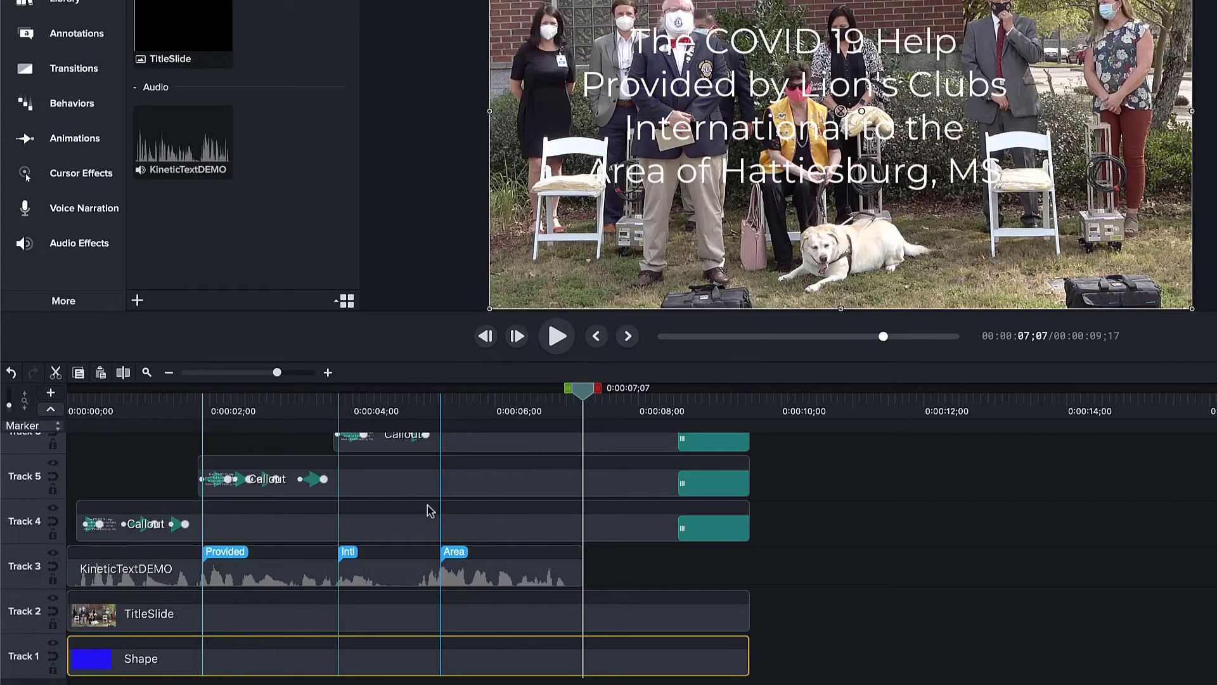
click(400, 613)
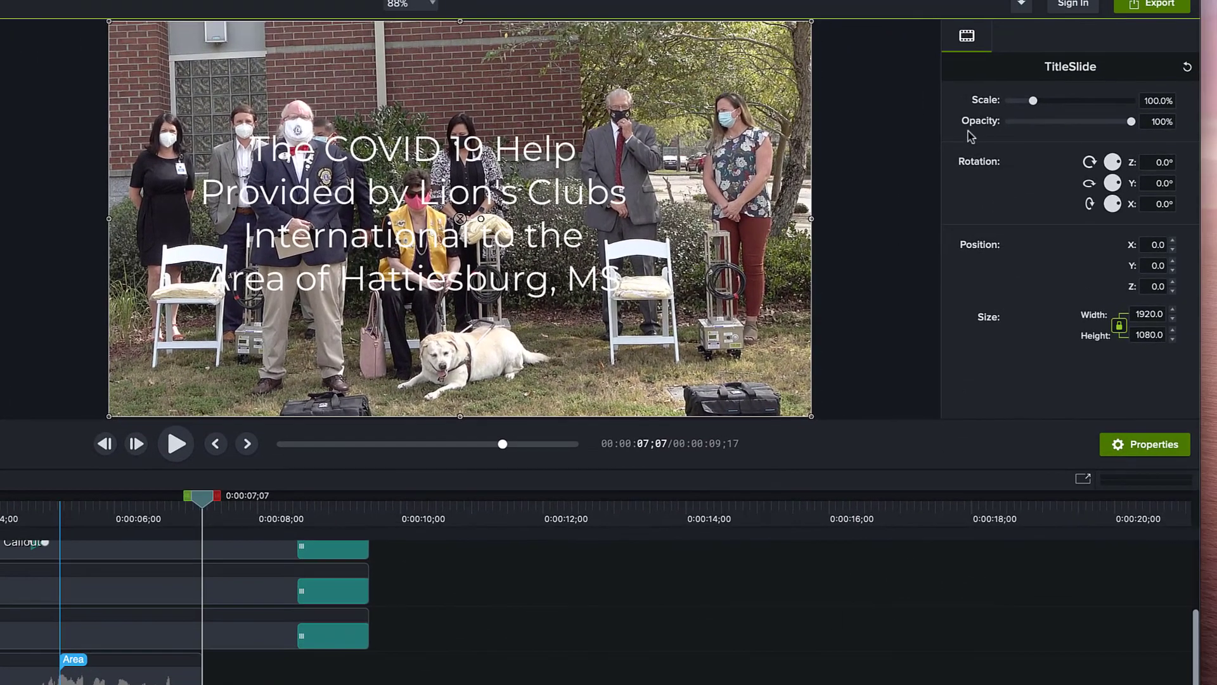
mouse_move(1133, 127)
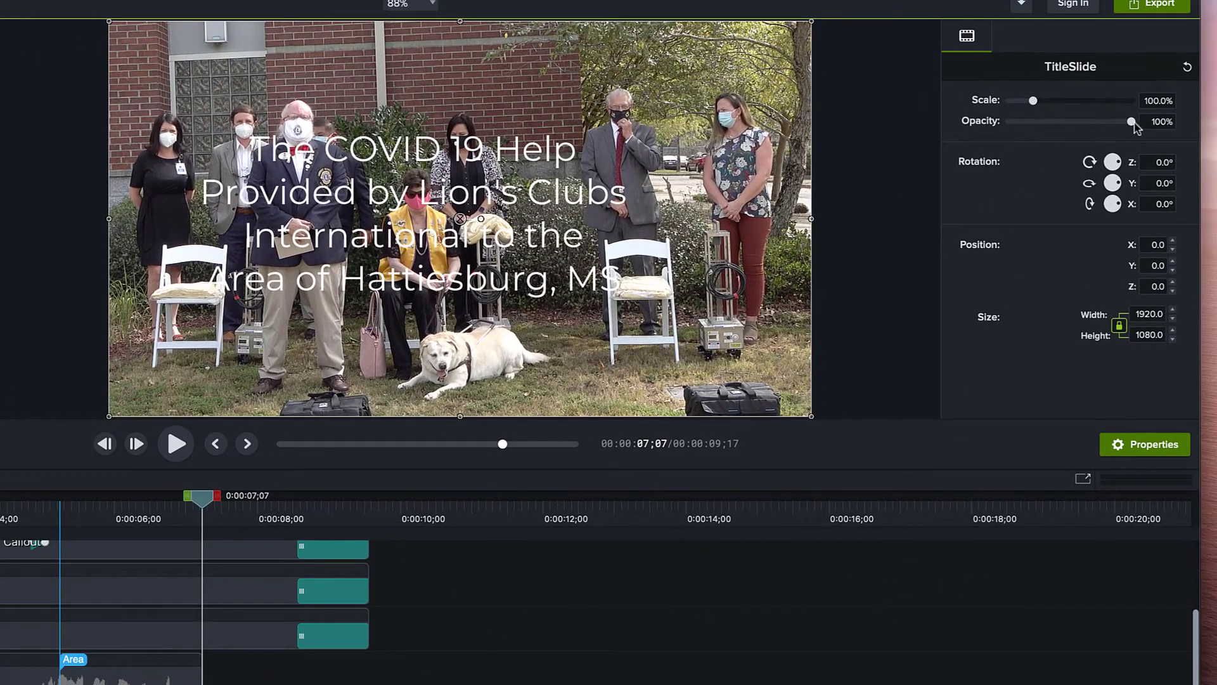
mouse_move(1131, 122)
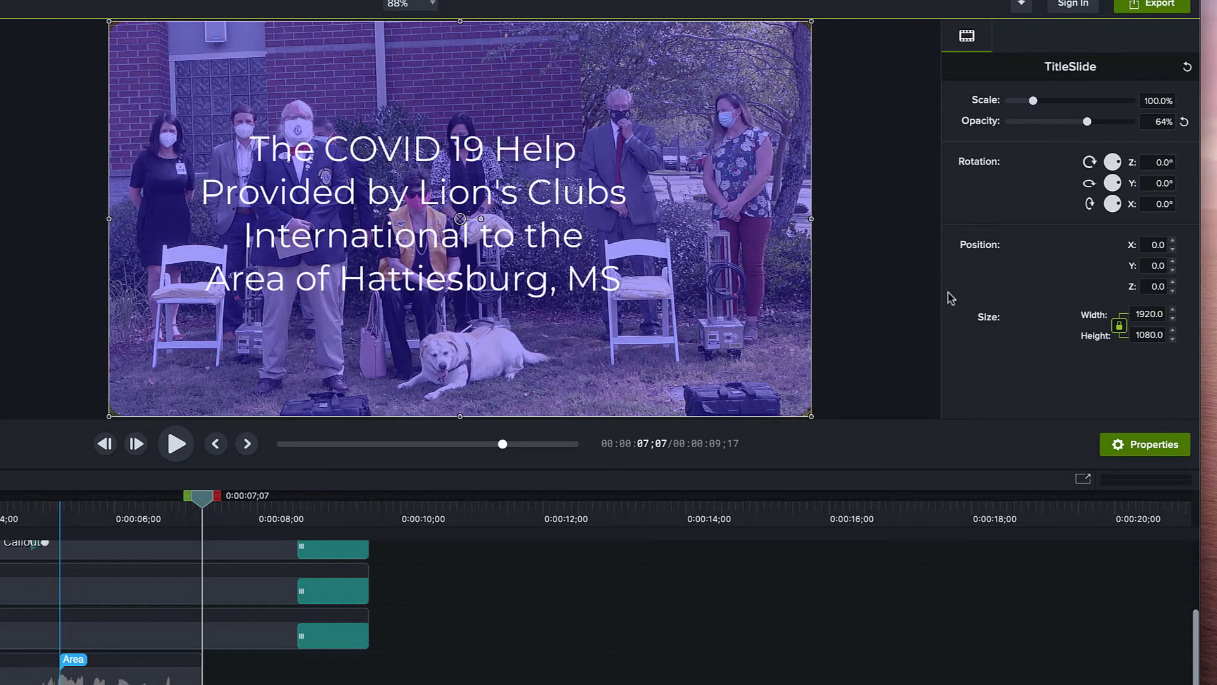
mouse_move(995, 323)
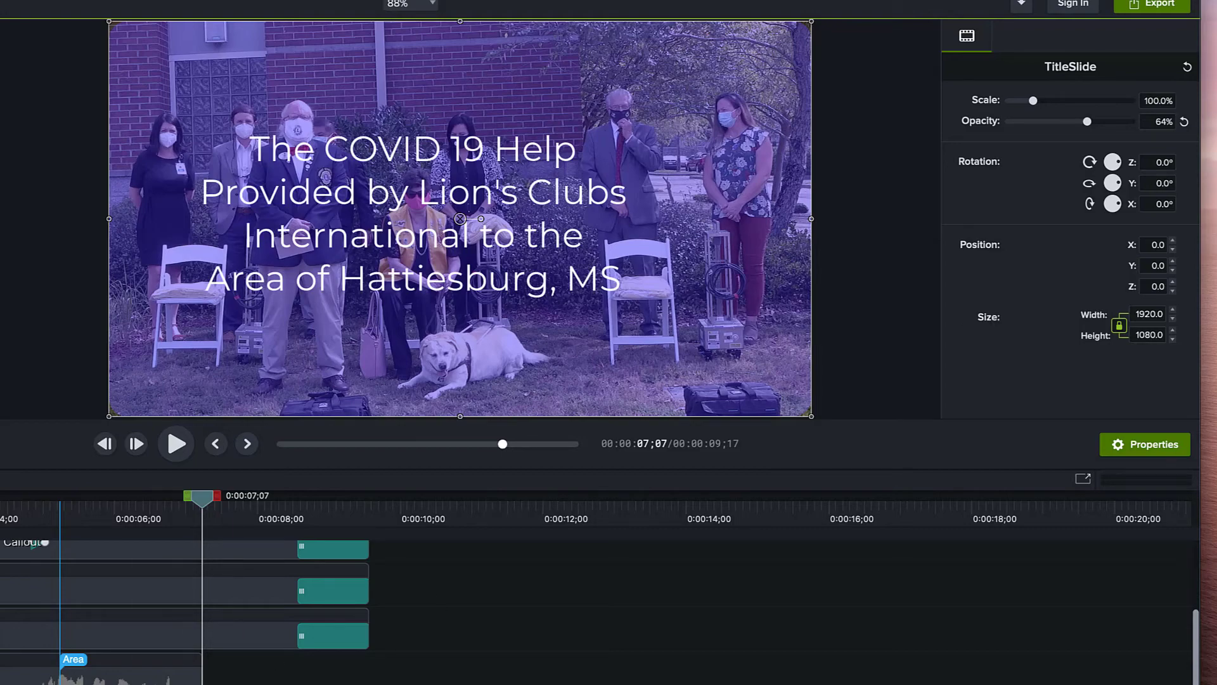
Select the blue background rectangle and bring up its fill color choices.
click(1023, 38)
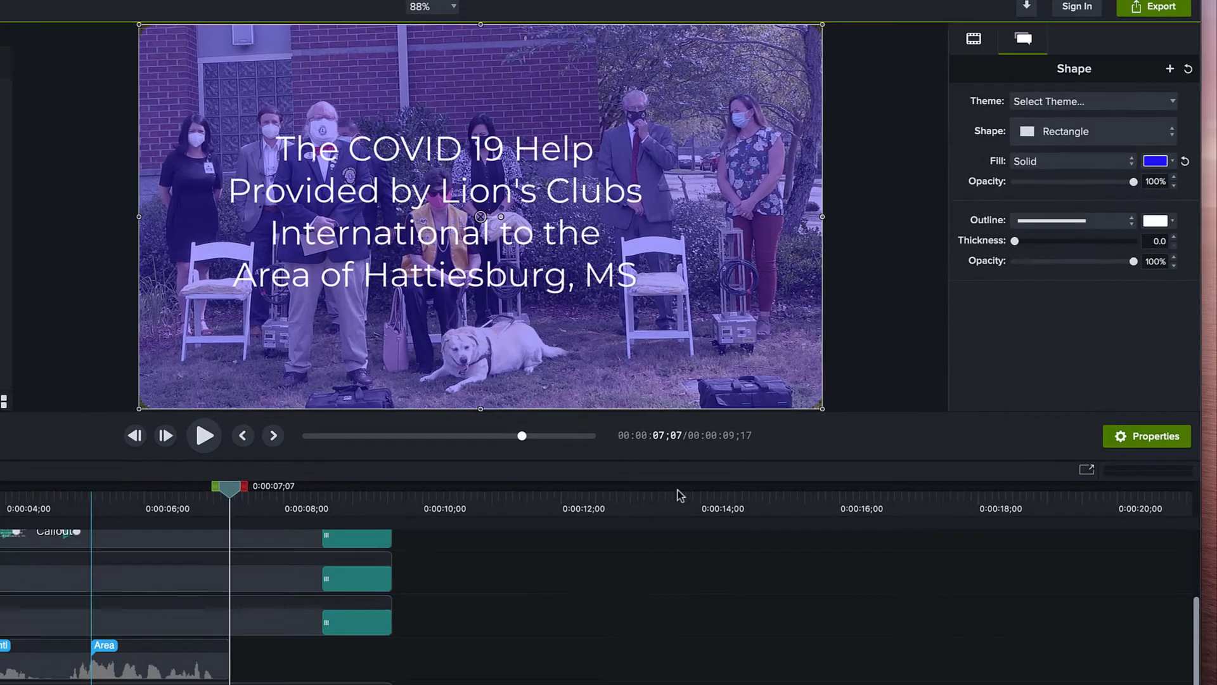
click(1156, 160)
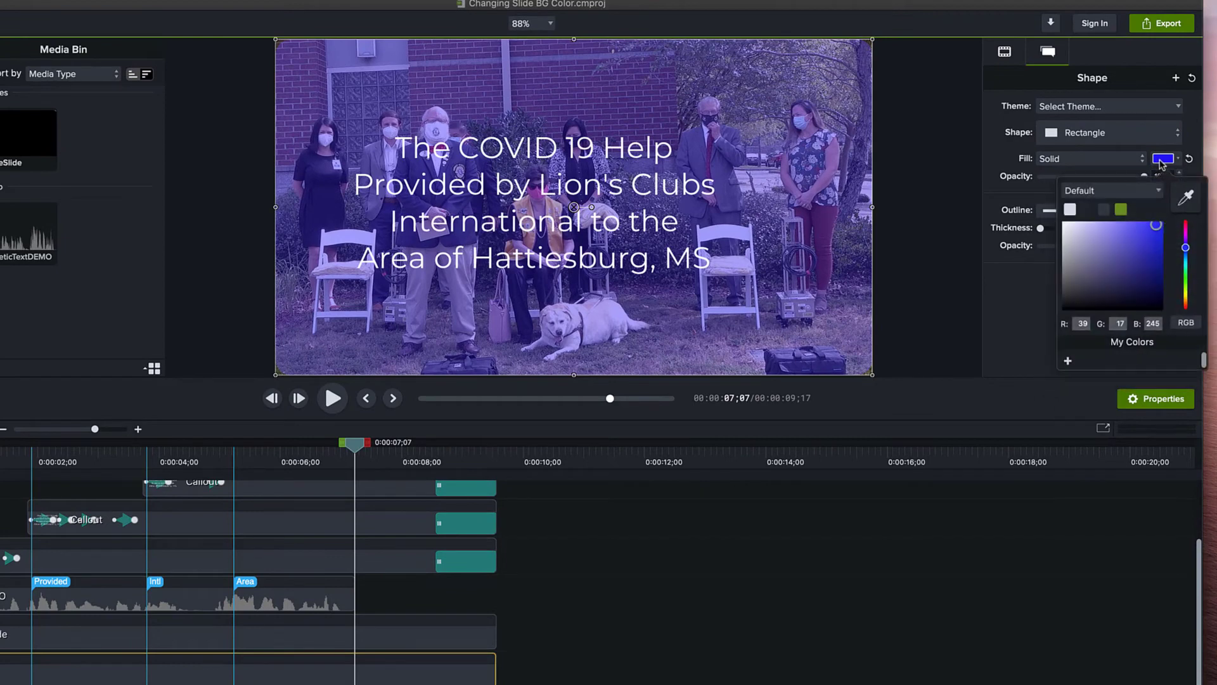